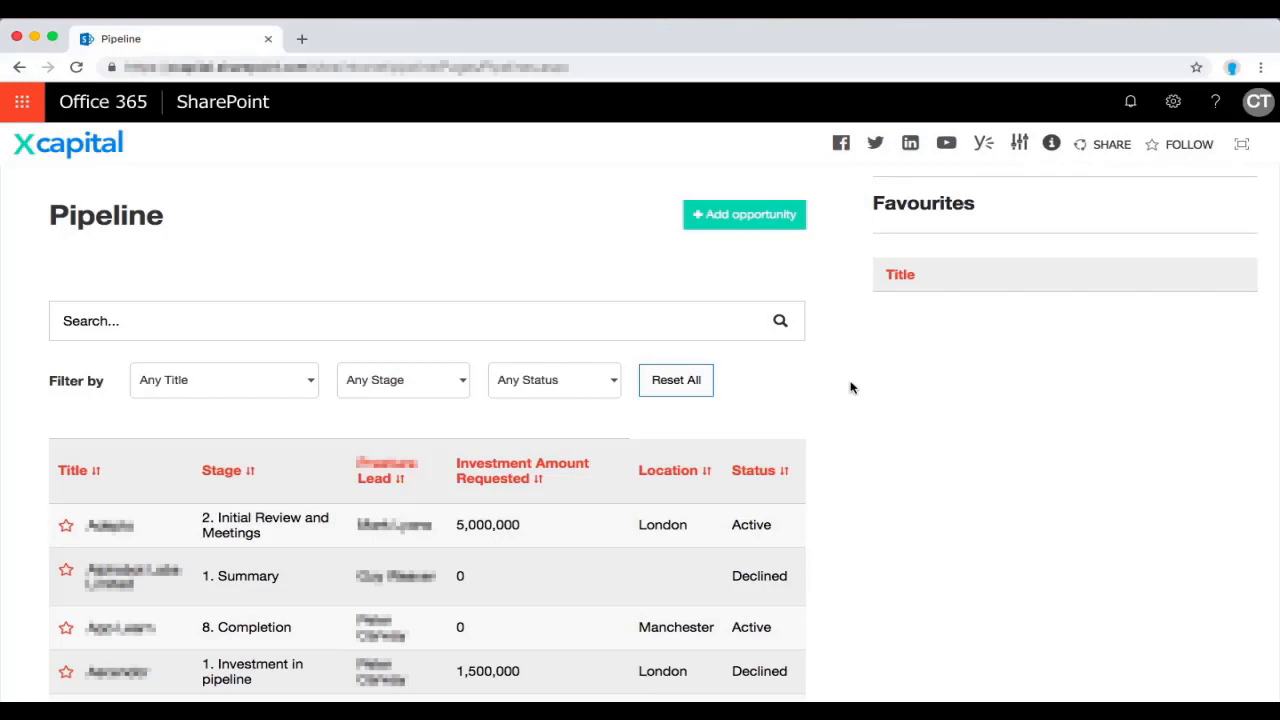
# Search the pipeline for ACME, then add an opportunity with £5000000 valuation and Public customers
pyautogui.click(430, 321)
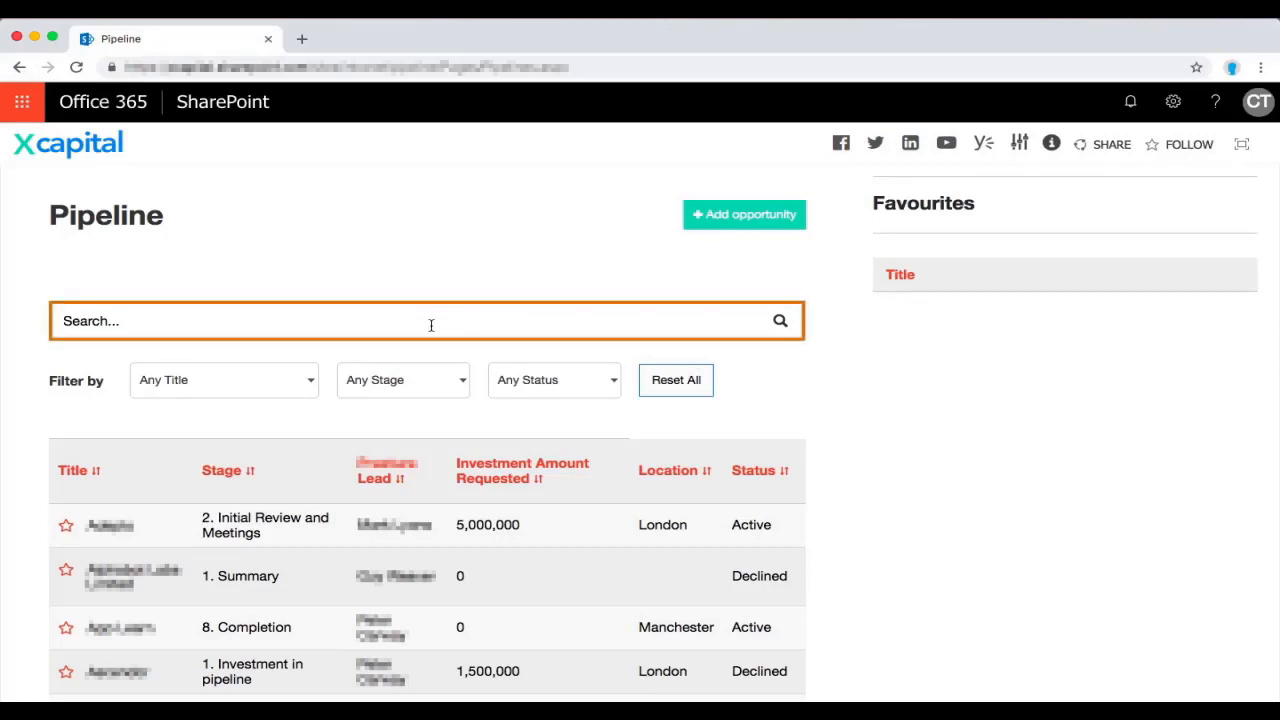
pyautogui.write('ACME')
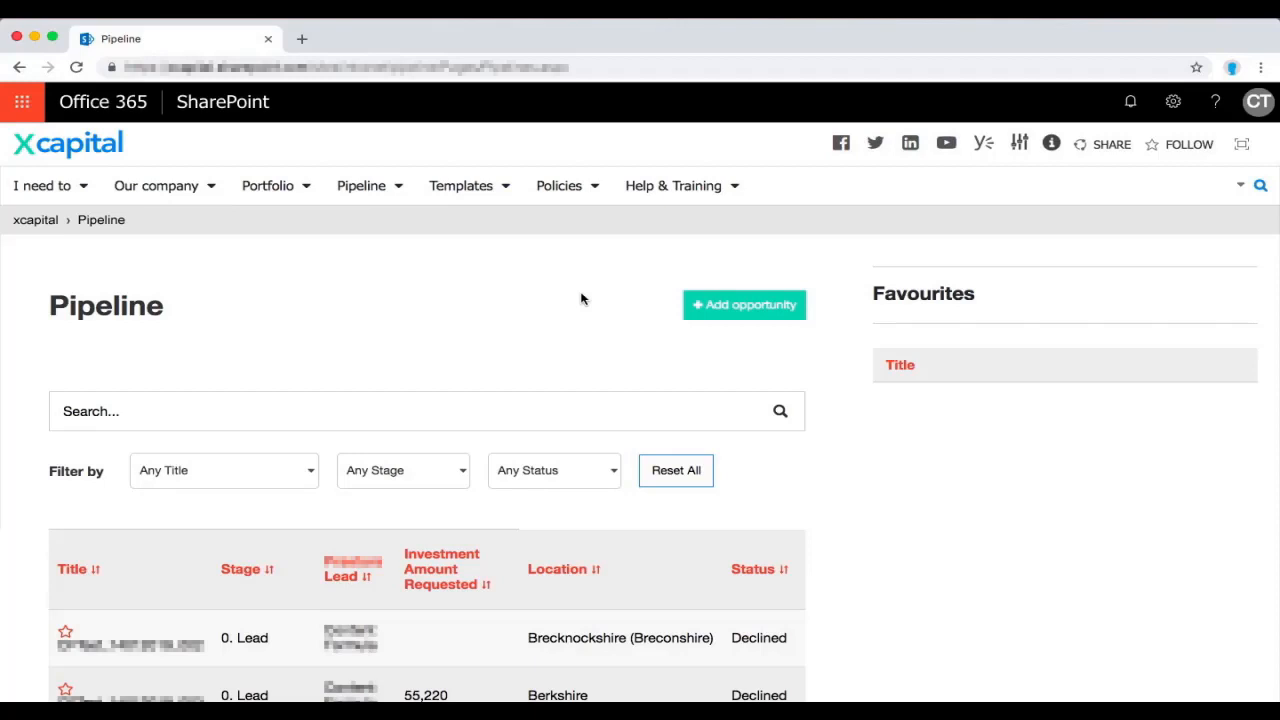
pyautogui.moveTo(740, 305)
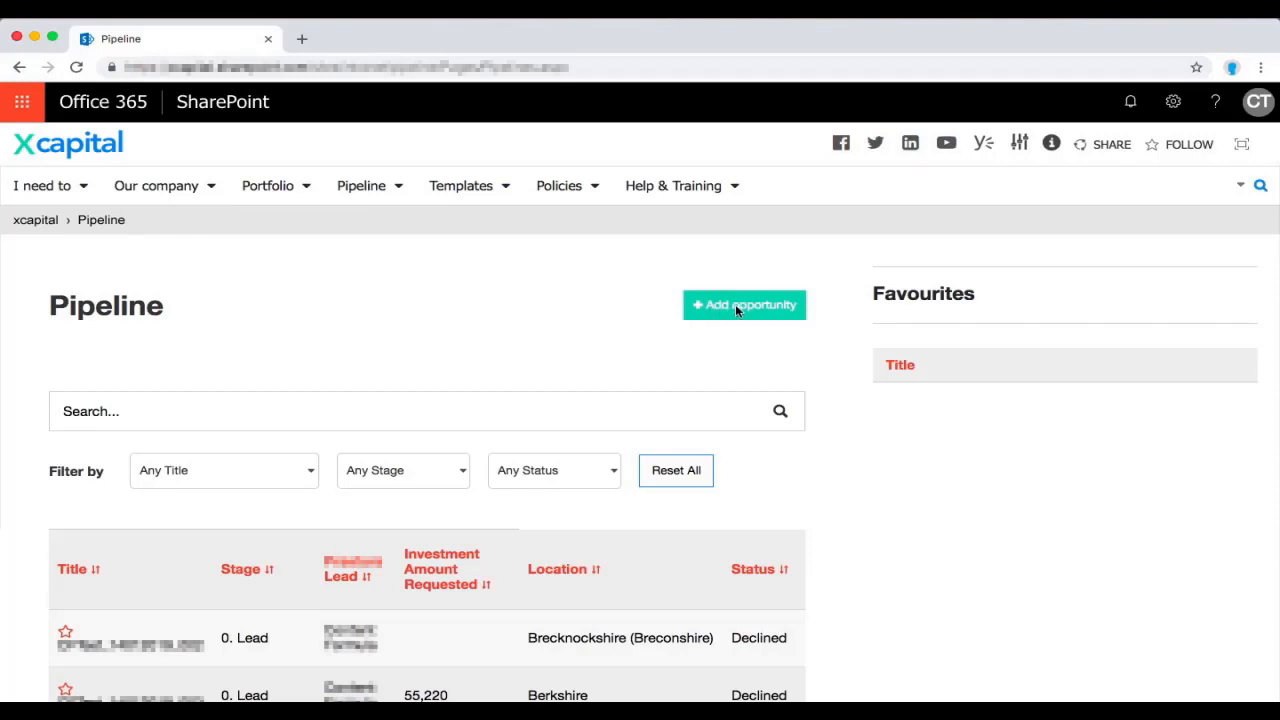
pyautogui.click(744, 304)
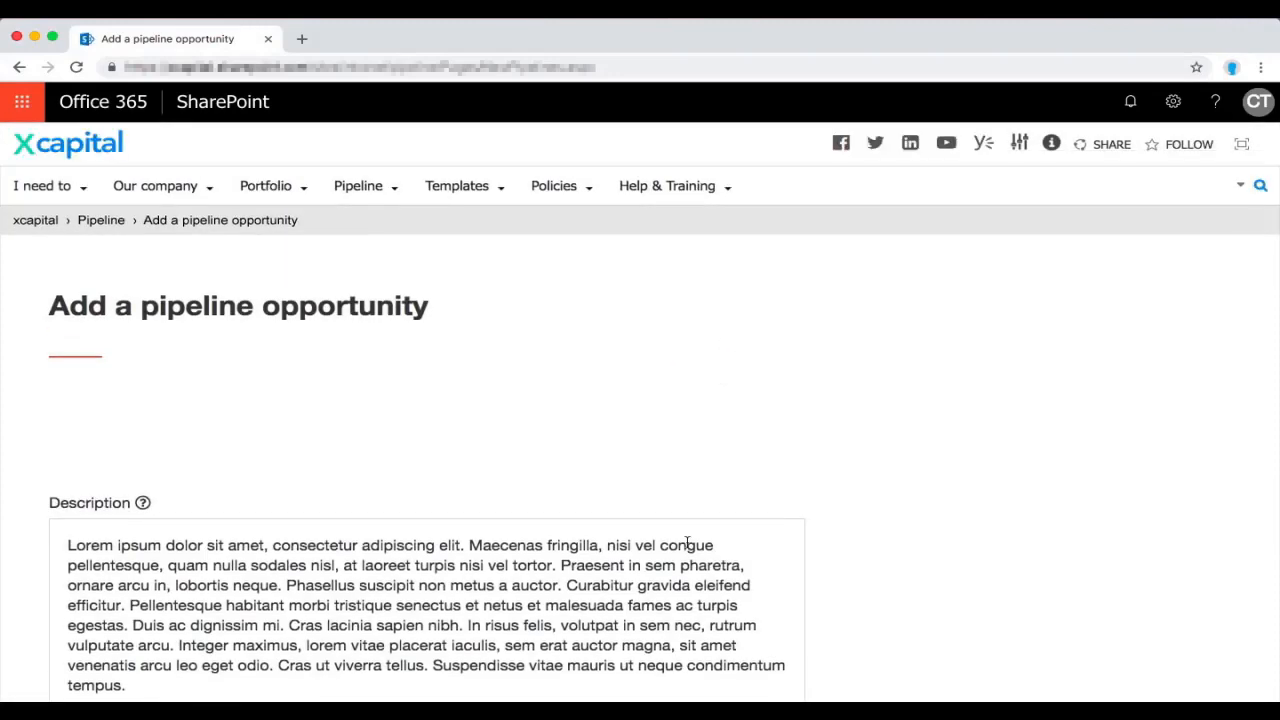
pyautogui.scroll(-3)
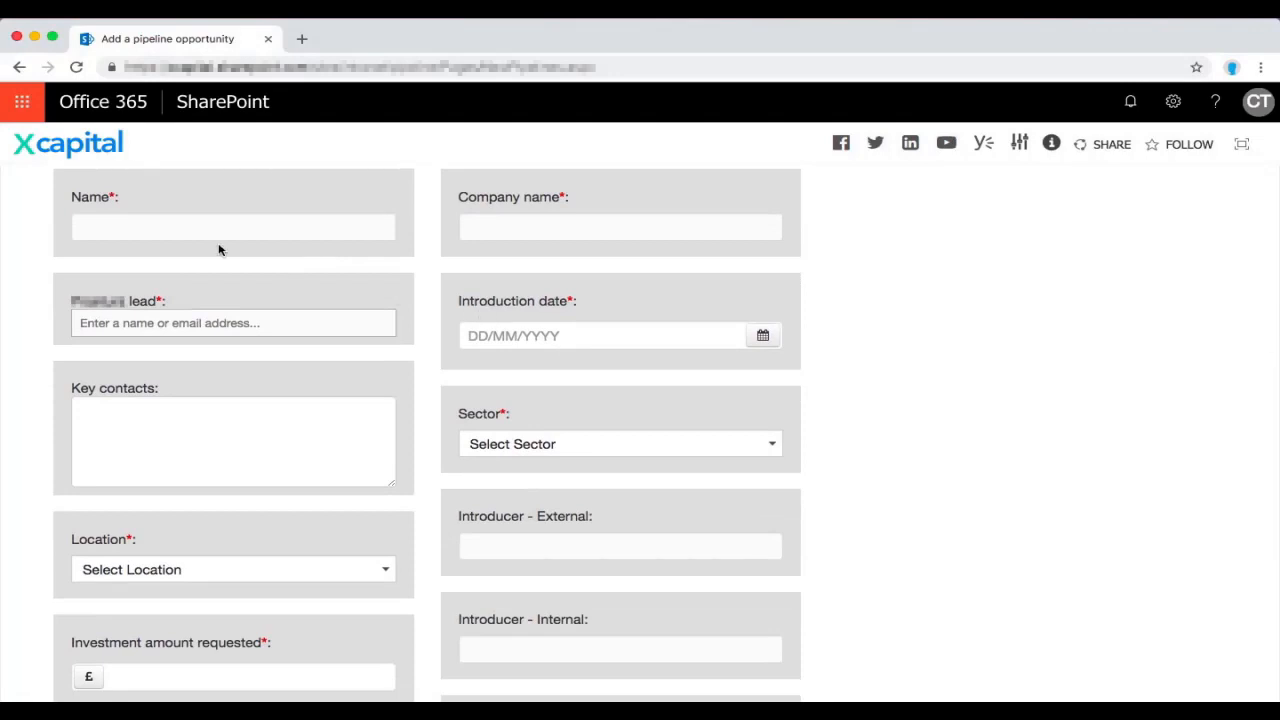
pyautogui.scroll(-3)
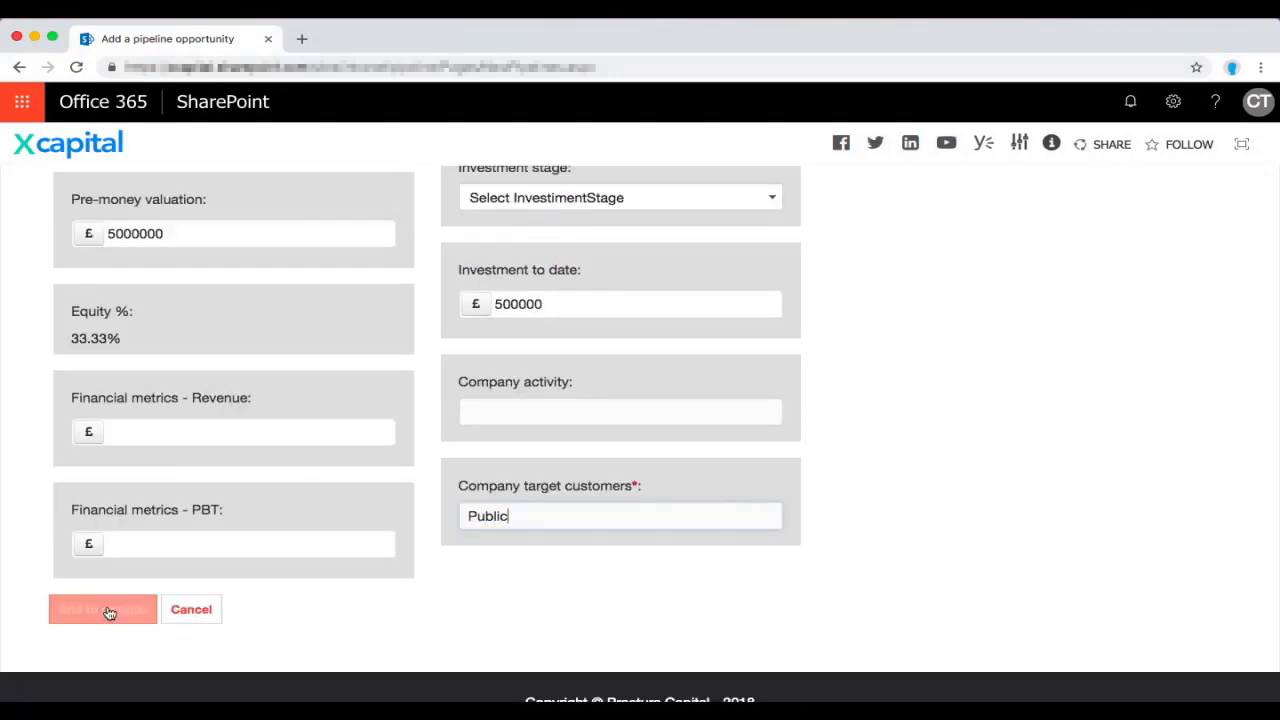
pyautogui.click(102, 609)
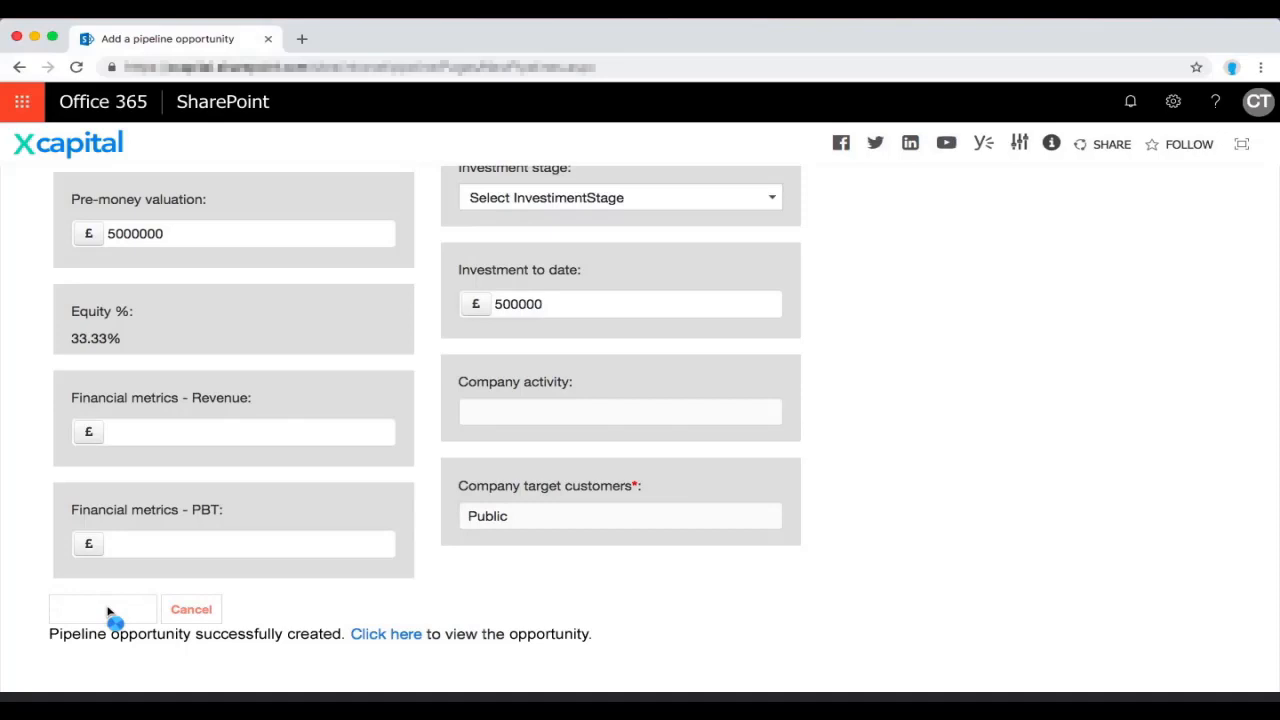
pyautogui.moveTo(393, 643)
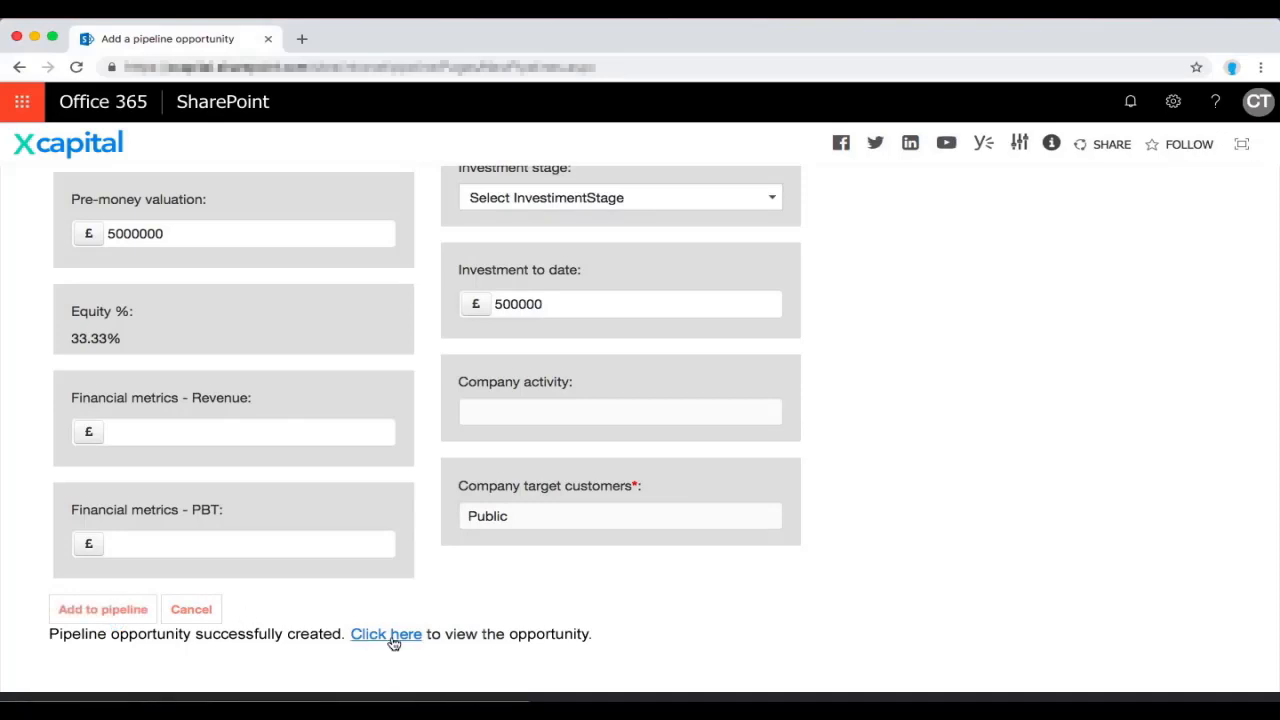
# Open CFTest_20190125_005 and move it from Lead to the Summary stage
pyautogui.click(385, 633)
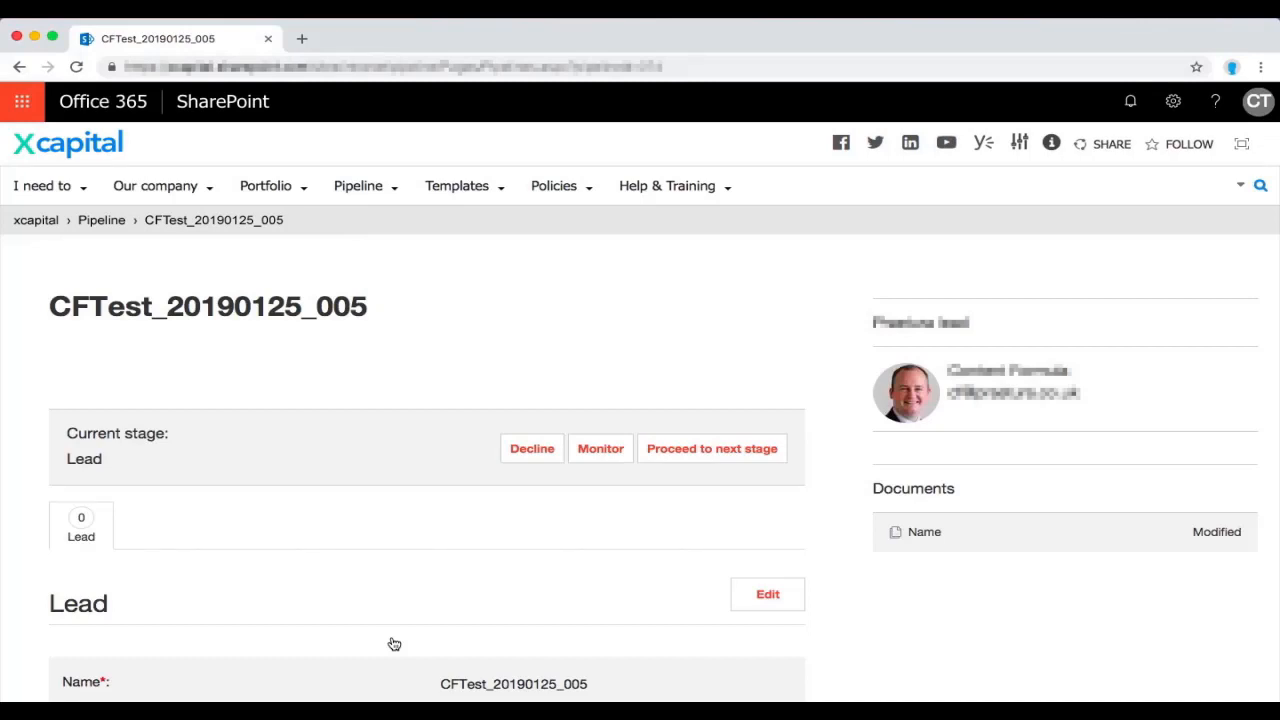
pyautogui.moveTo(784, 543)
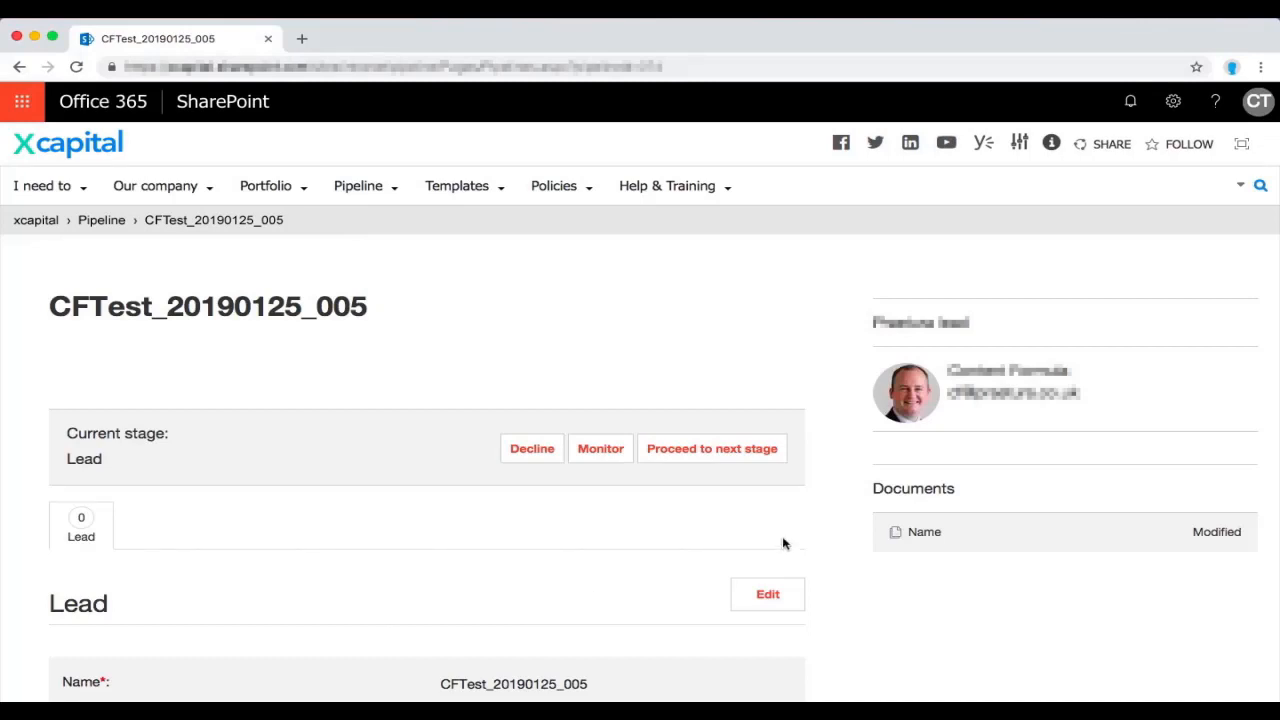
pyautogui.moveTo(840, 518)
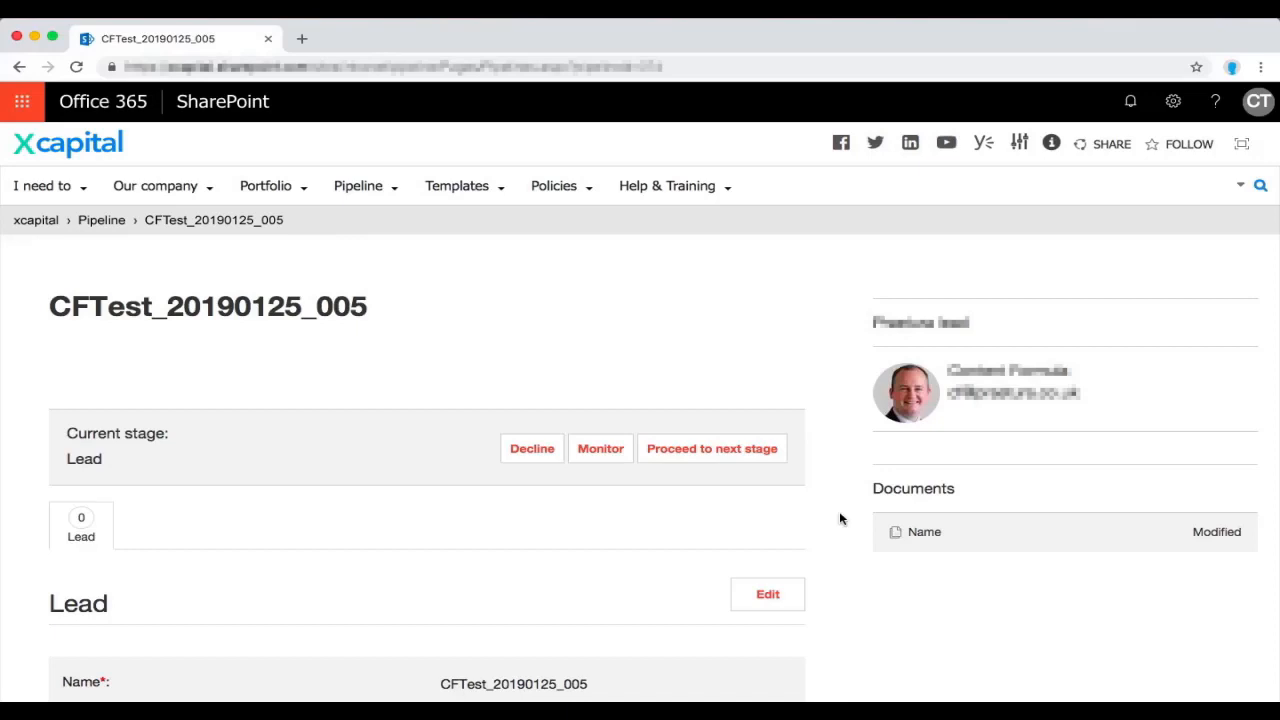
pyautogui.moveTo(732, 480)
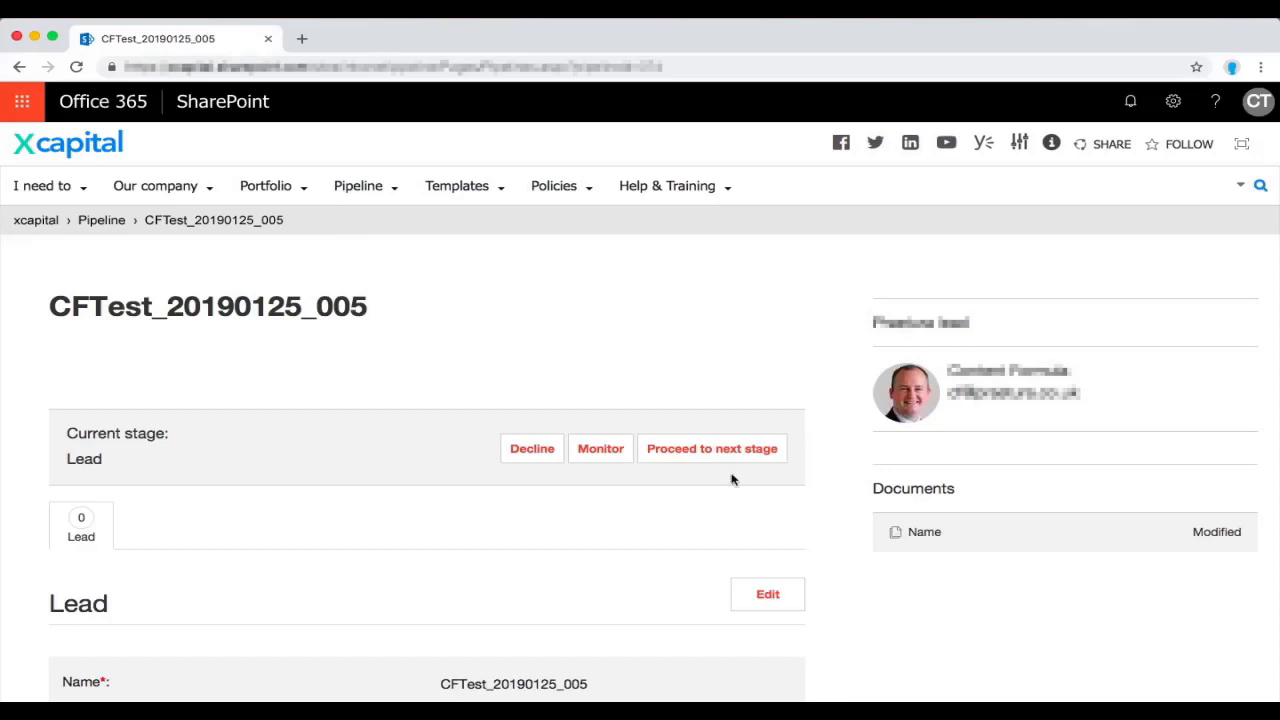
pyautogui.moveTo(711, 448)
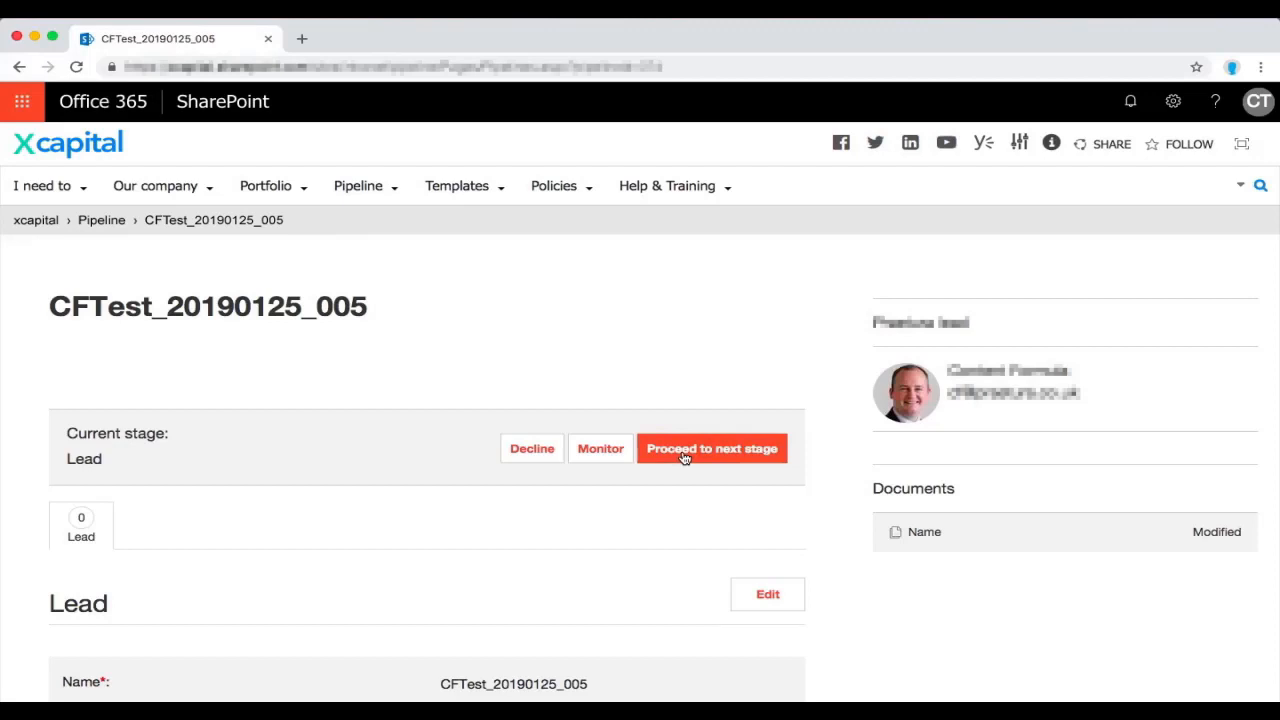
pyautogui.click(712, 448)
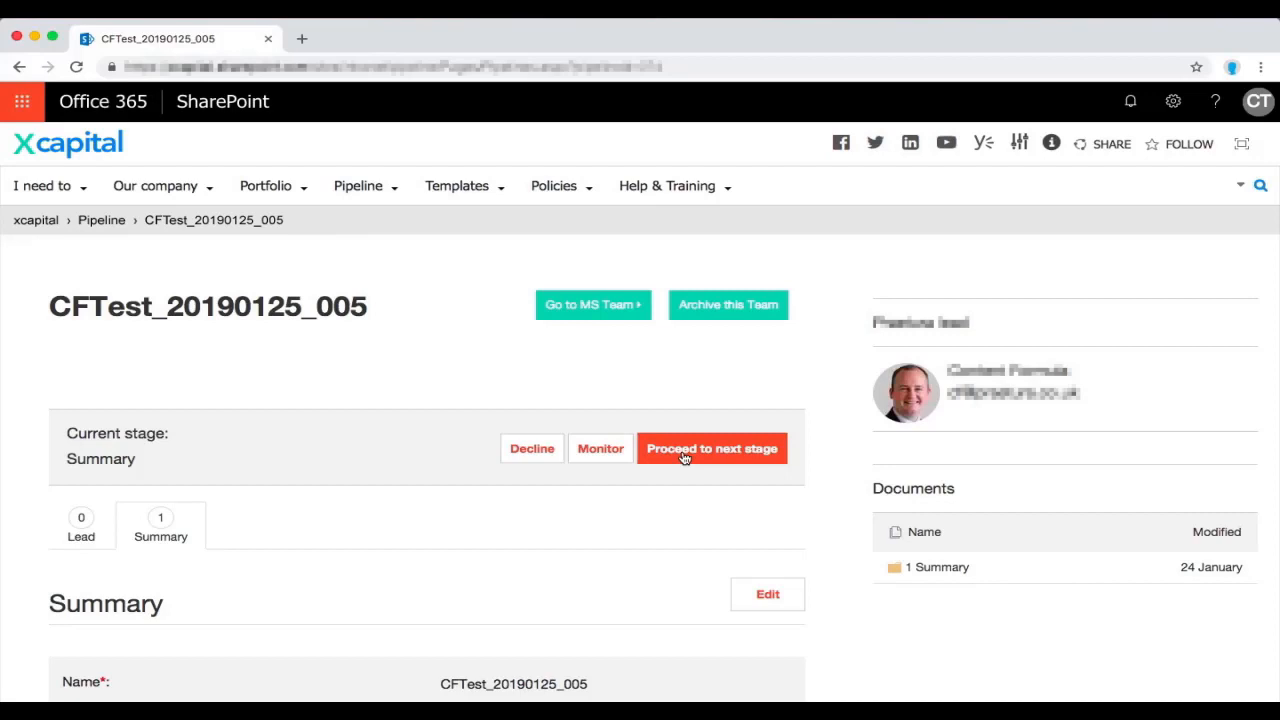
pyautogui.moveTo(680, 458)
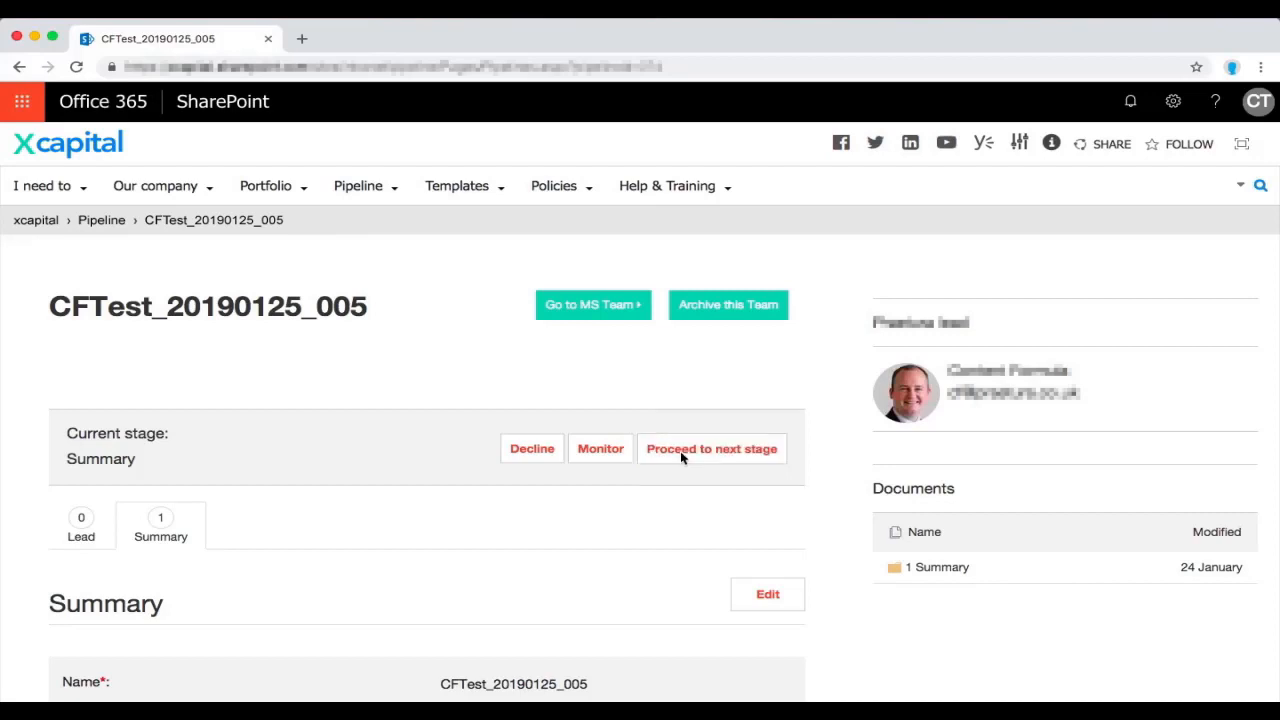
pyautogui.moveTo(191, 197)
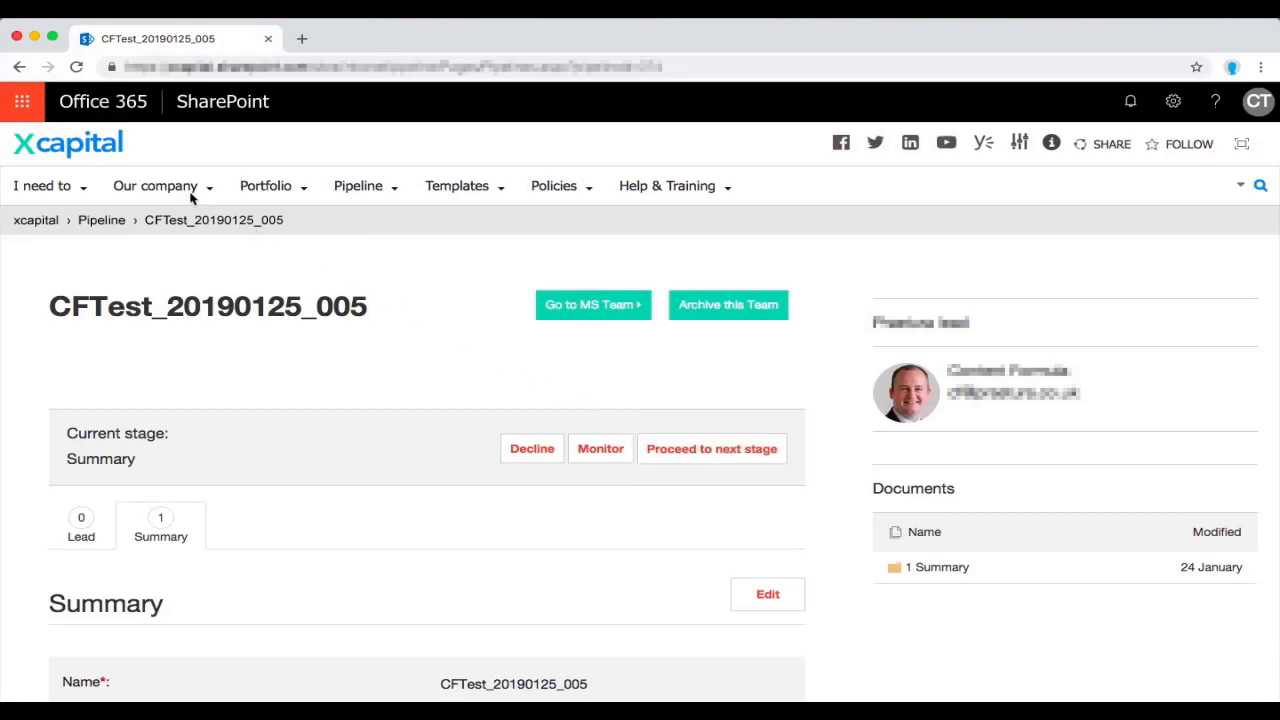
# Show the 1 Summary channel files of team CFTest_20190125_005, with its sub folder and two templates
pyautogui.click(592, 305)
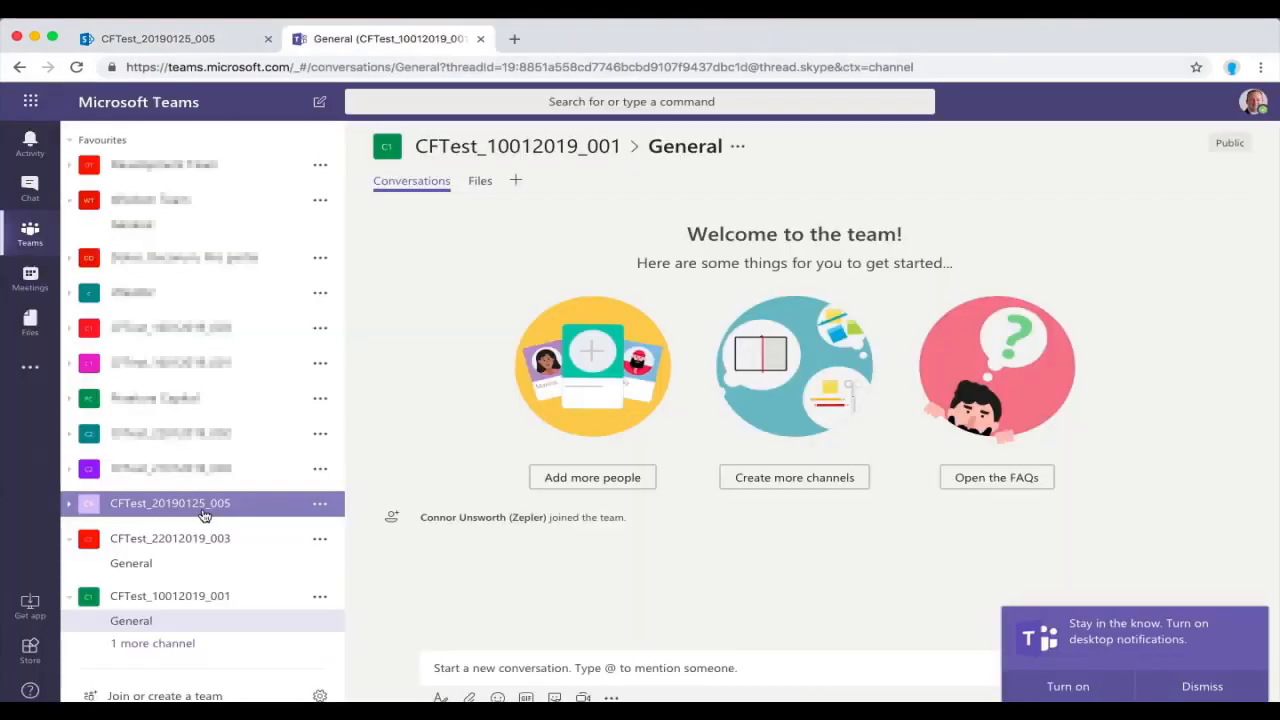
pyautogui.moveTo(238, 508)
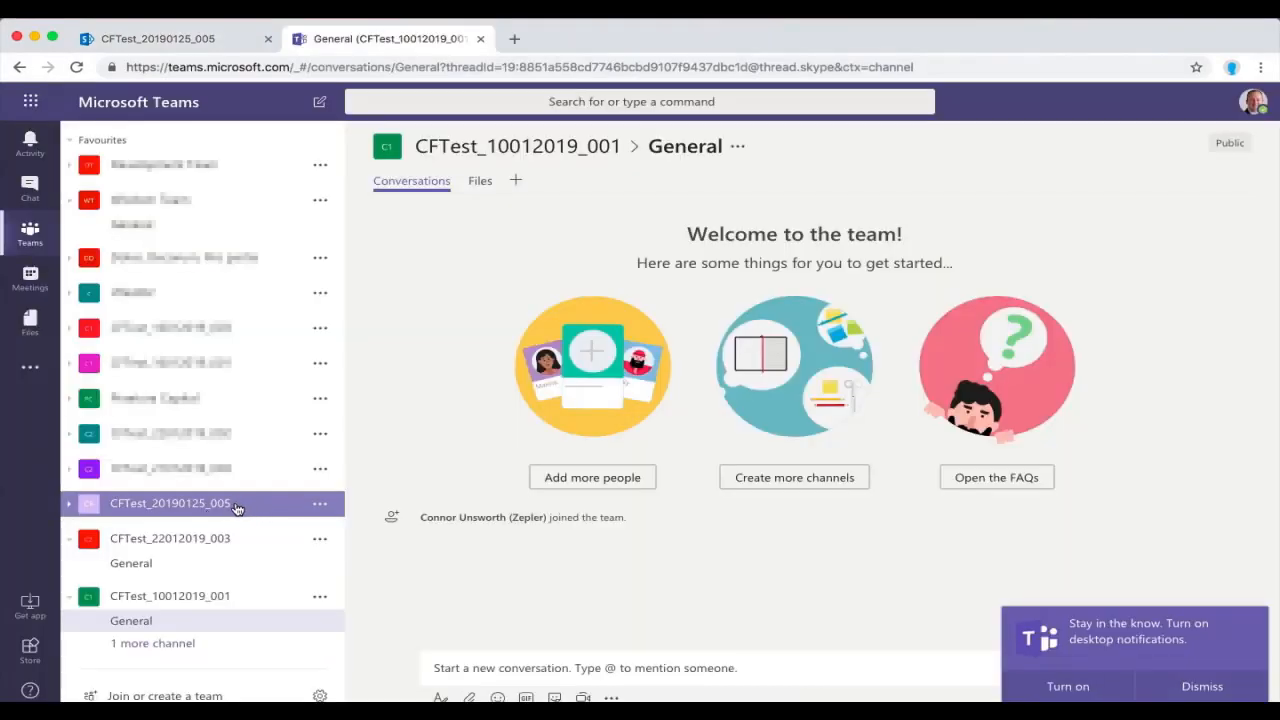
pyautogui.moveTo(237, 507)
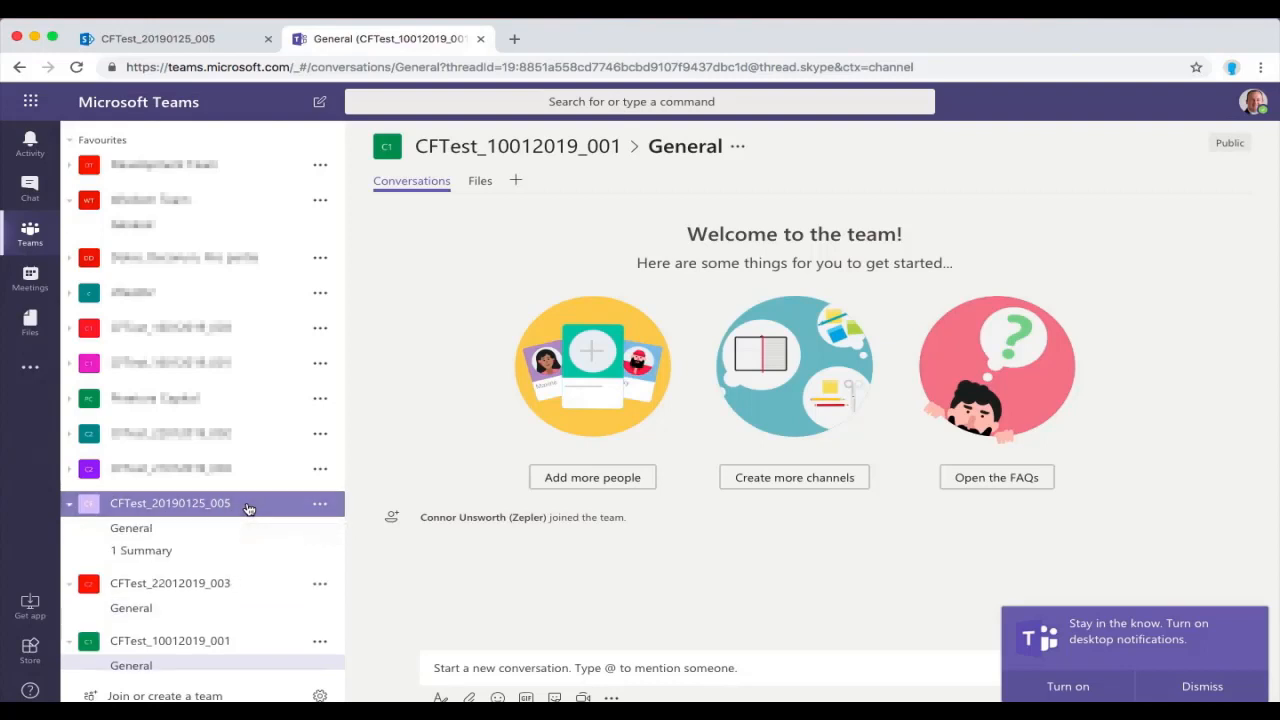
pyautogui.click(131, 528)
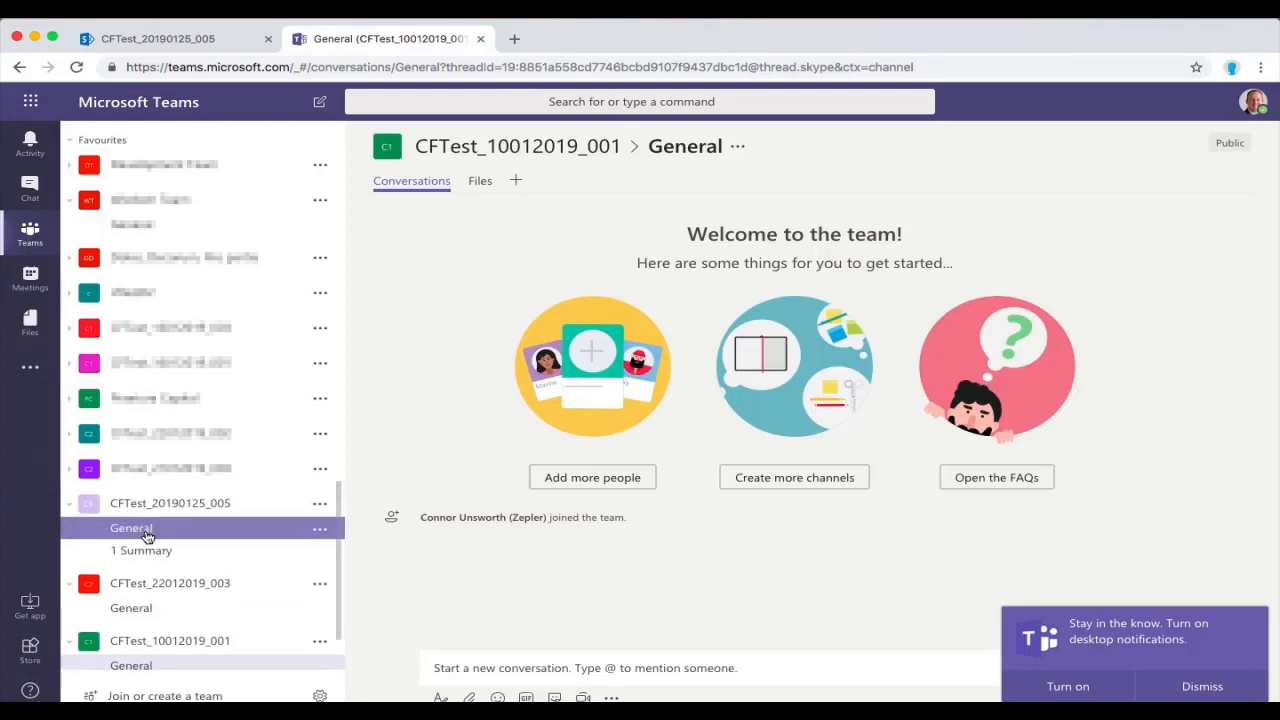
pyautogui.click(131, 528)
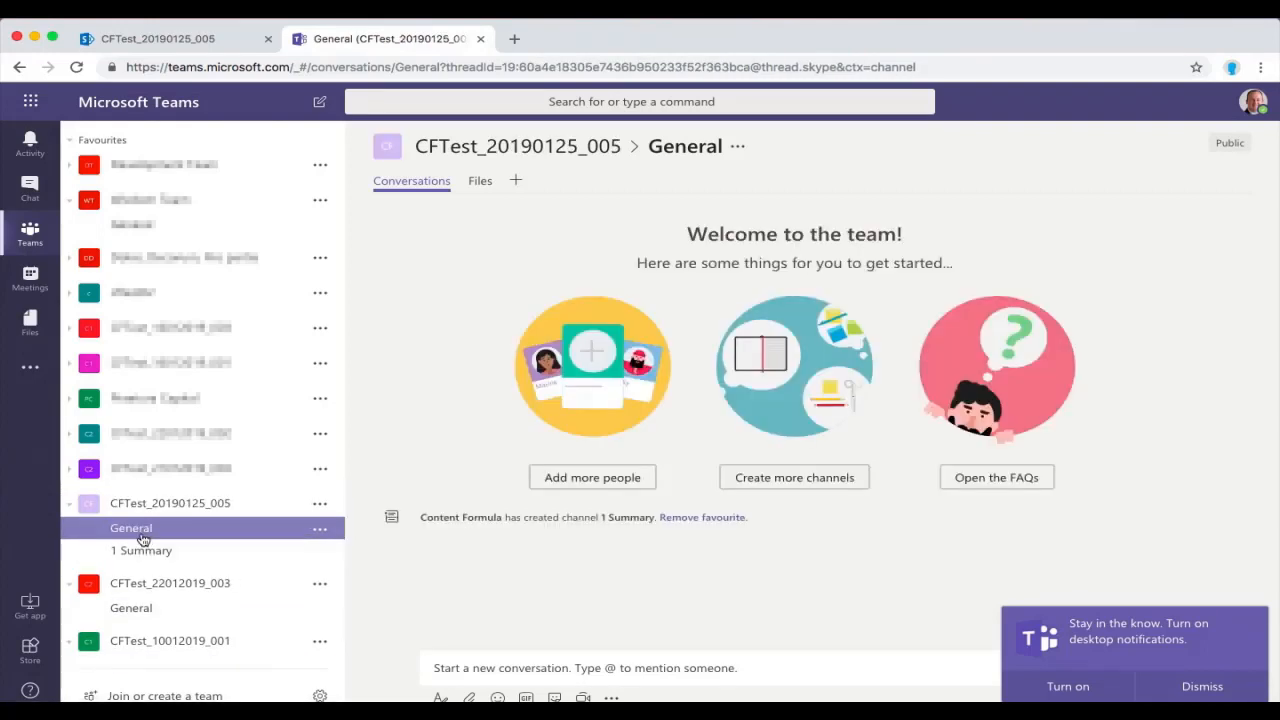
pyautogui.click(142, 550)
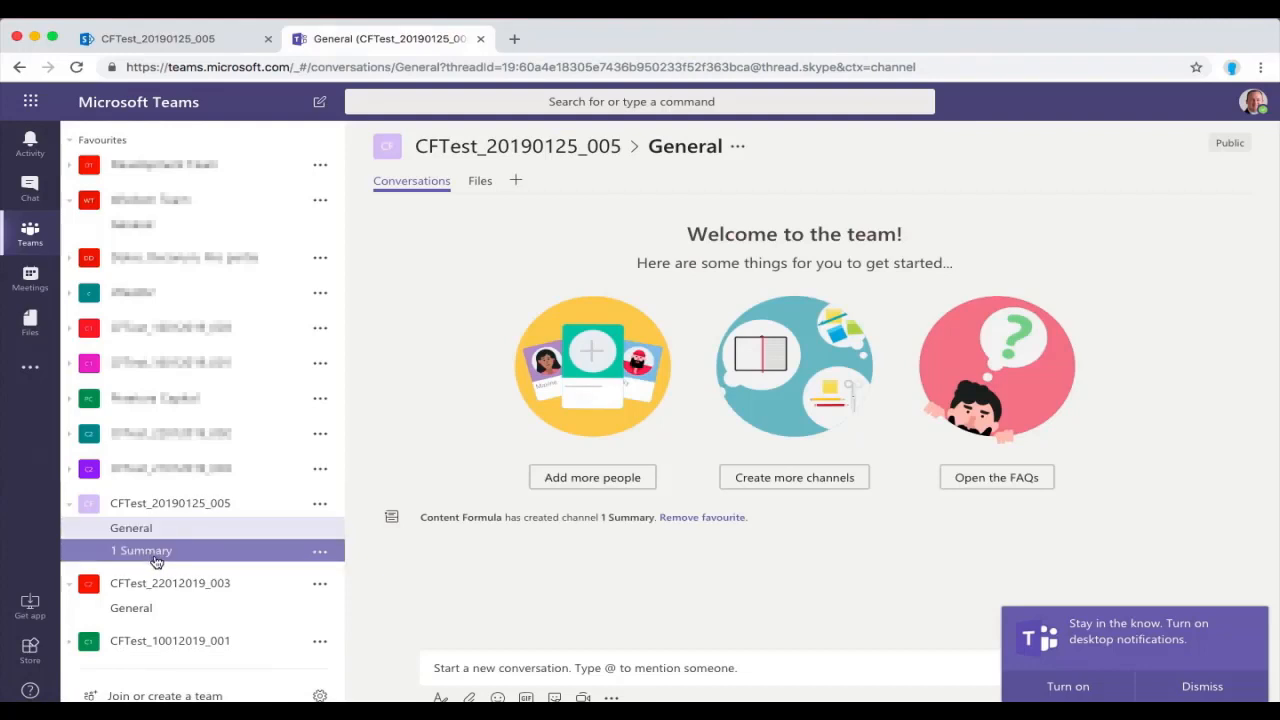
pyautogui.moveTo(142, 550)
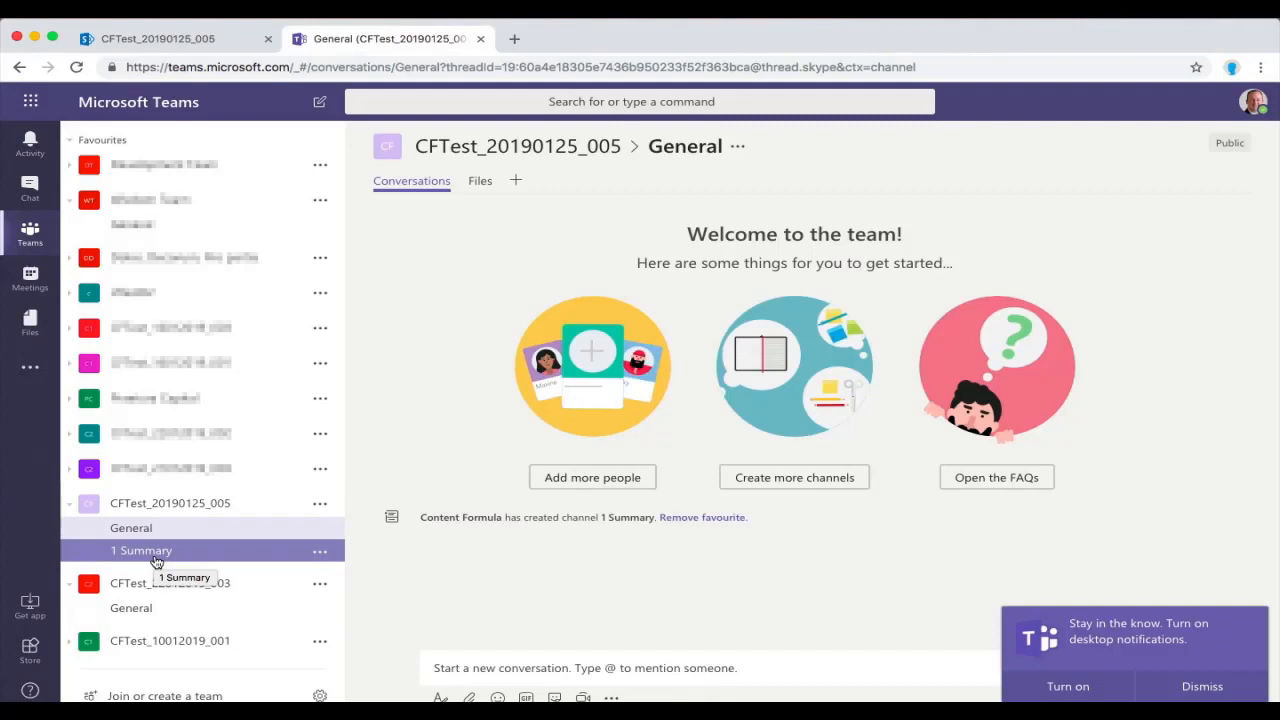
pyautogui.click(141, 550)
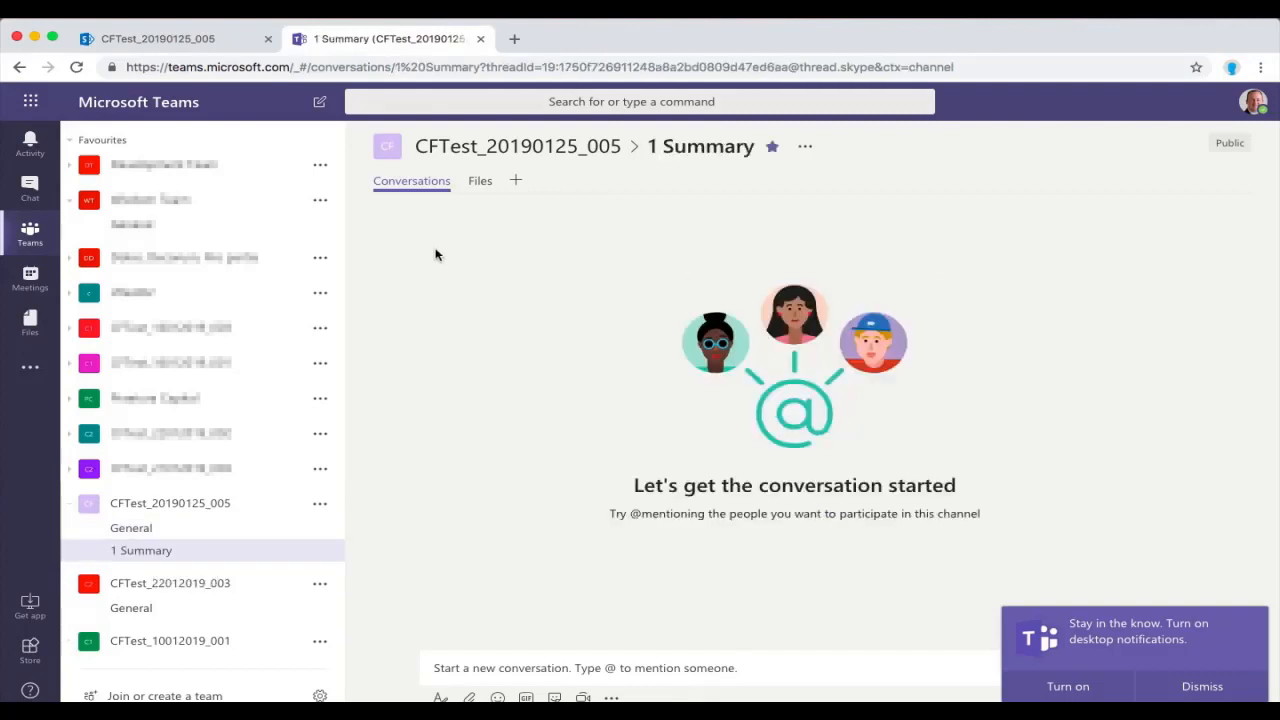
pyautogui.click(480, 181)
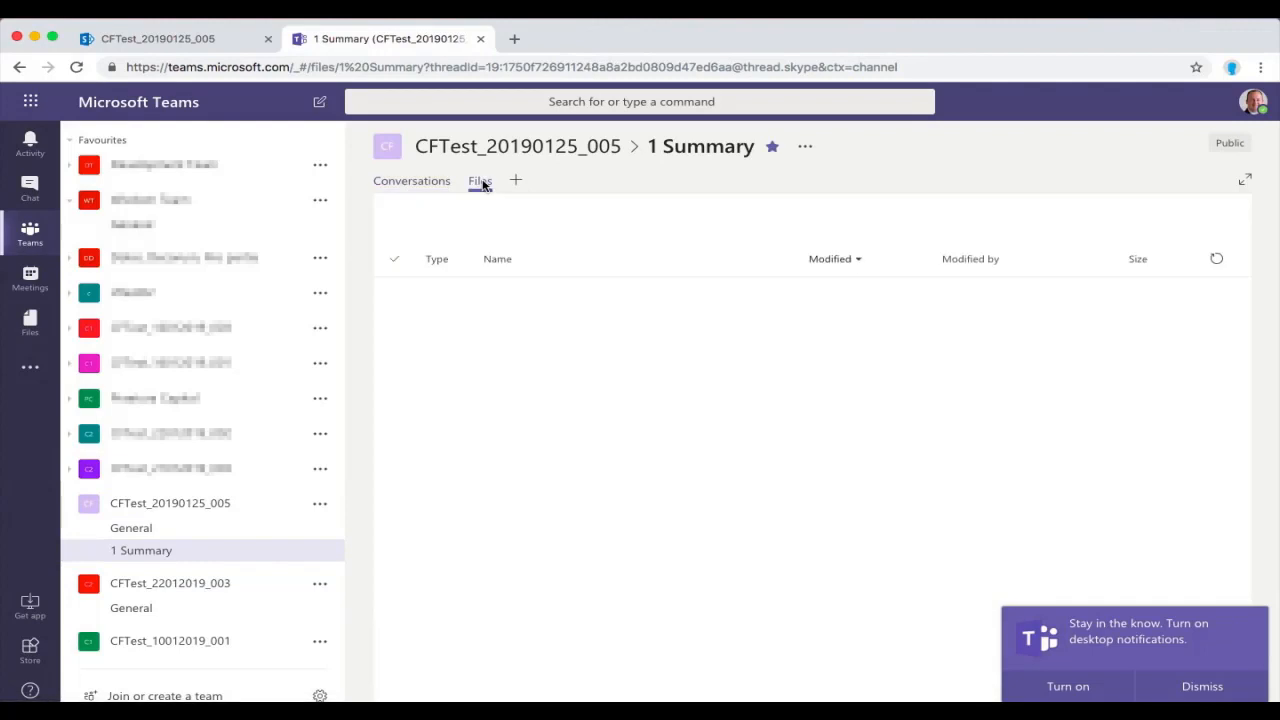
pyautogui.click(479, 181)
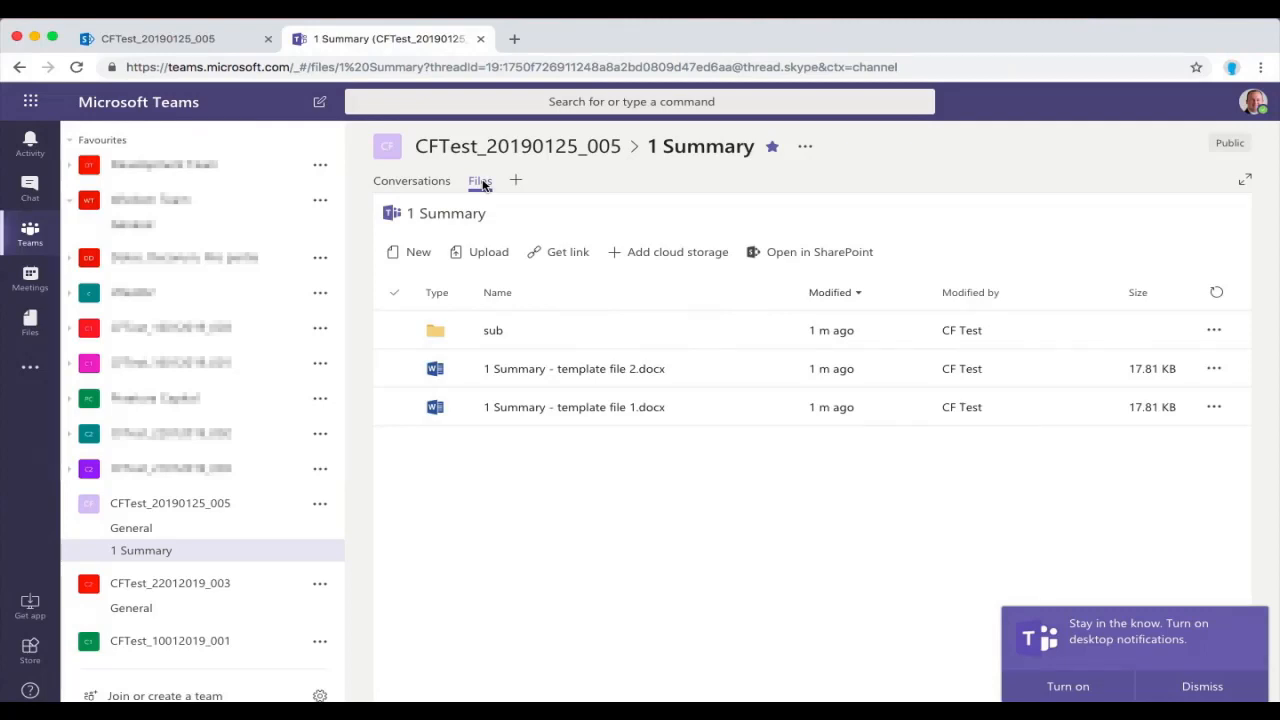
pyautogui.moveTo(240, 42)
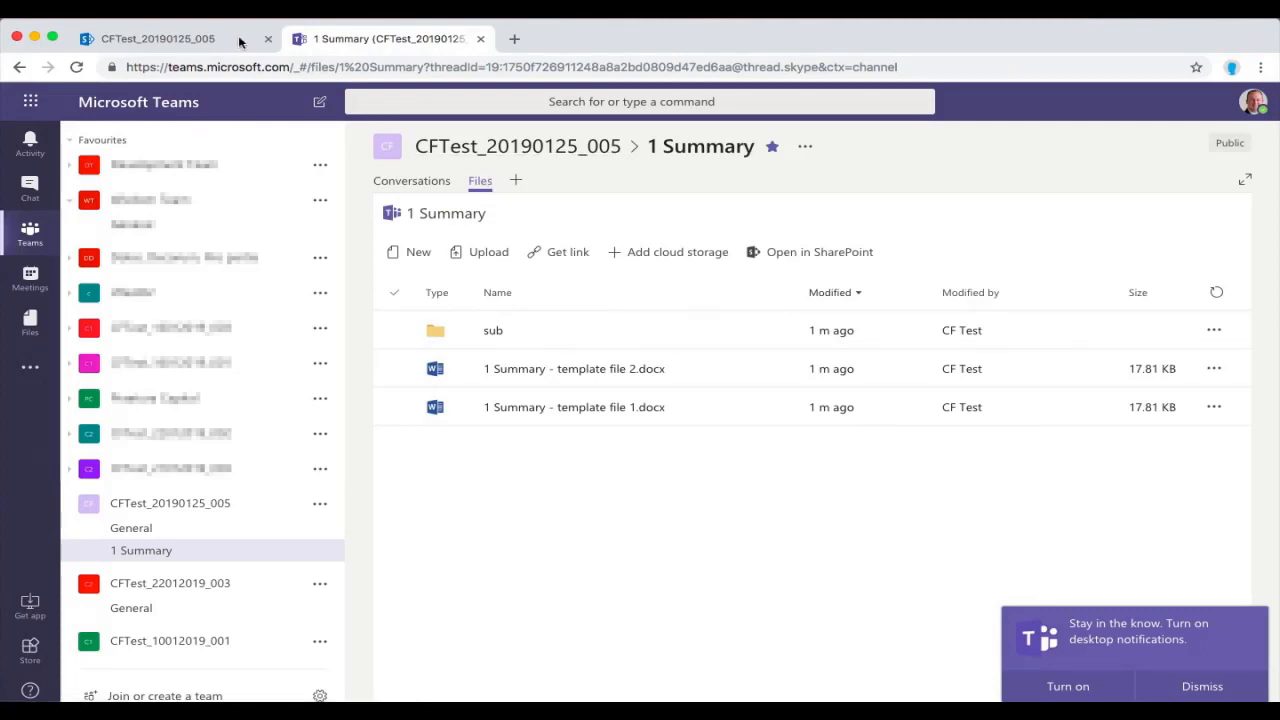
# Return to the CFTest_20190125_005 SharePoint page and look over its Summary stage details
pyautogui.click(157, 38)
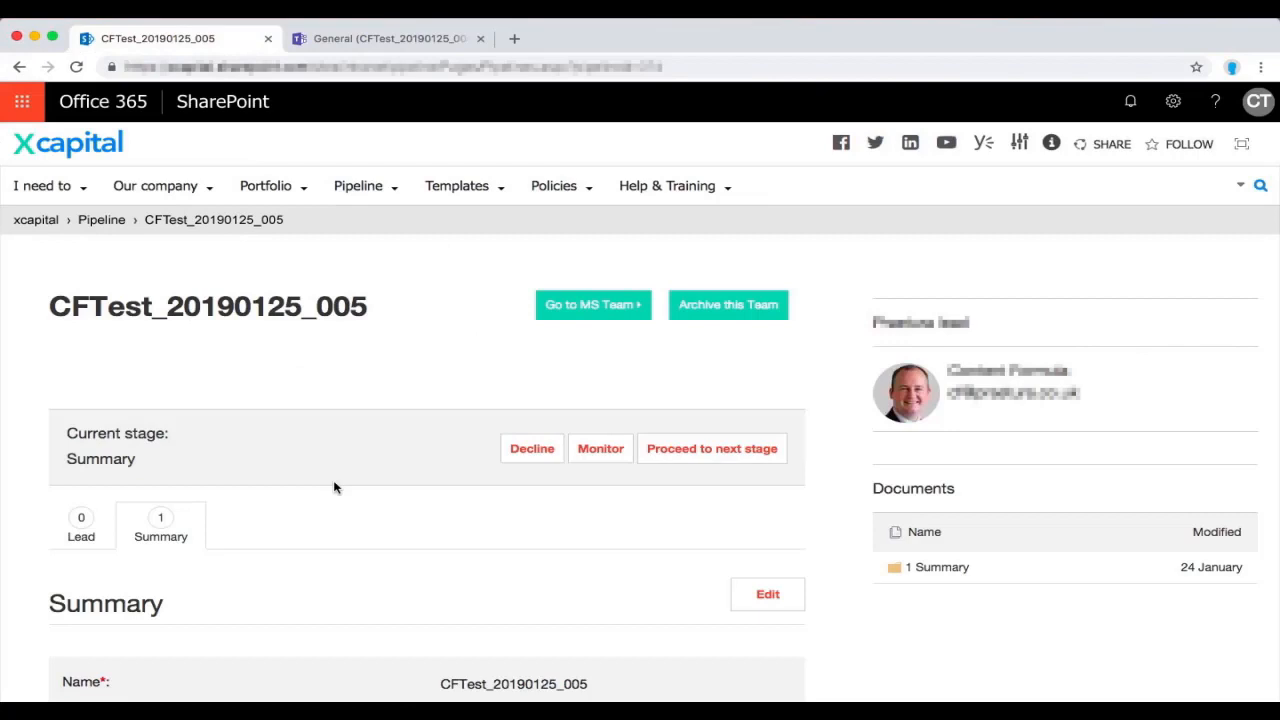
pyautogui.scroll(-3)
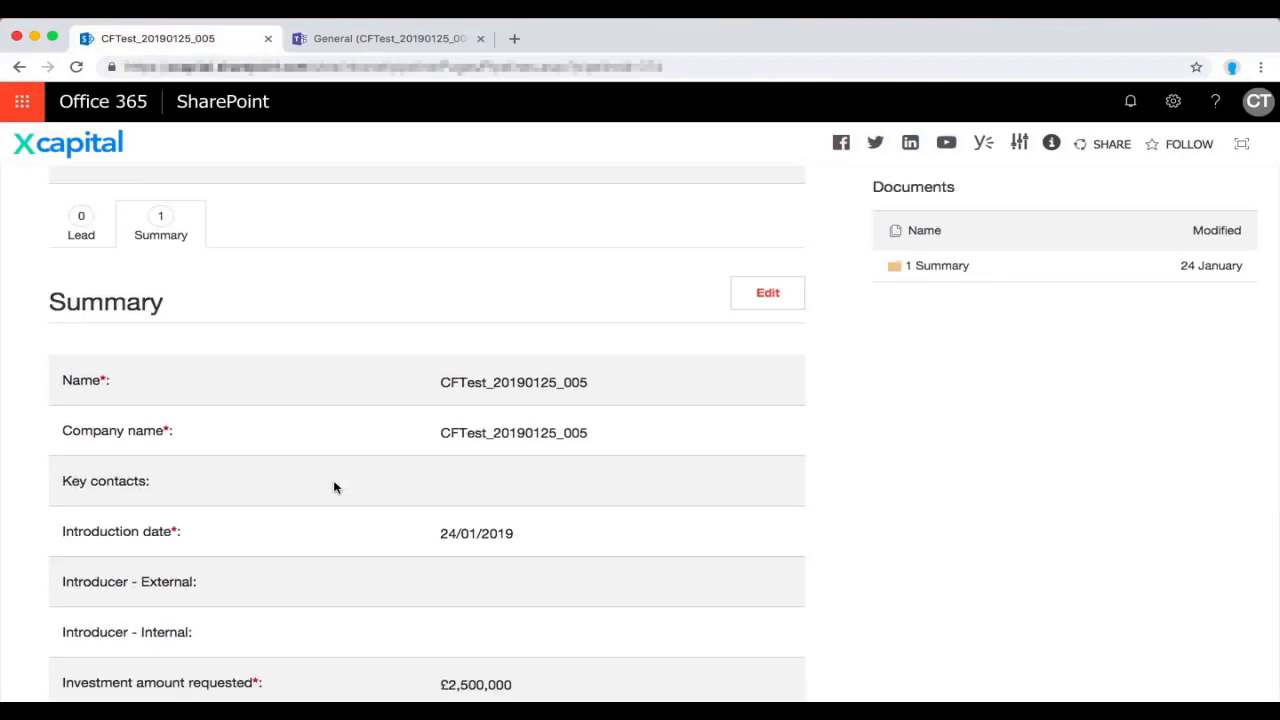
pyautogui.scroll(3)
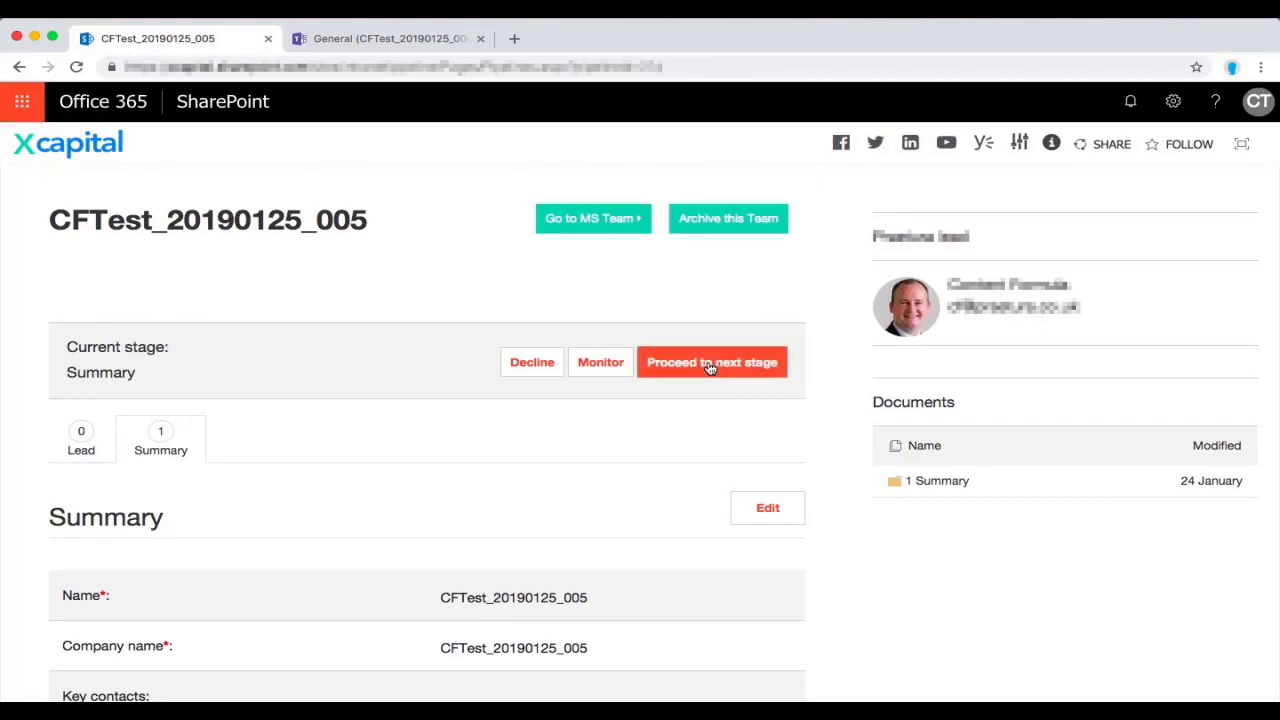
# Move CFTest_20190125_005 to Initial Review and Meetings, acknowledging the missing template documents
pyautogui.click(711, 362)
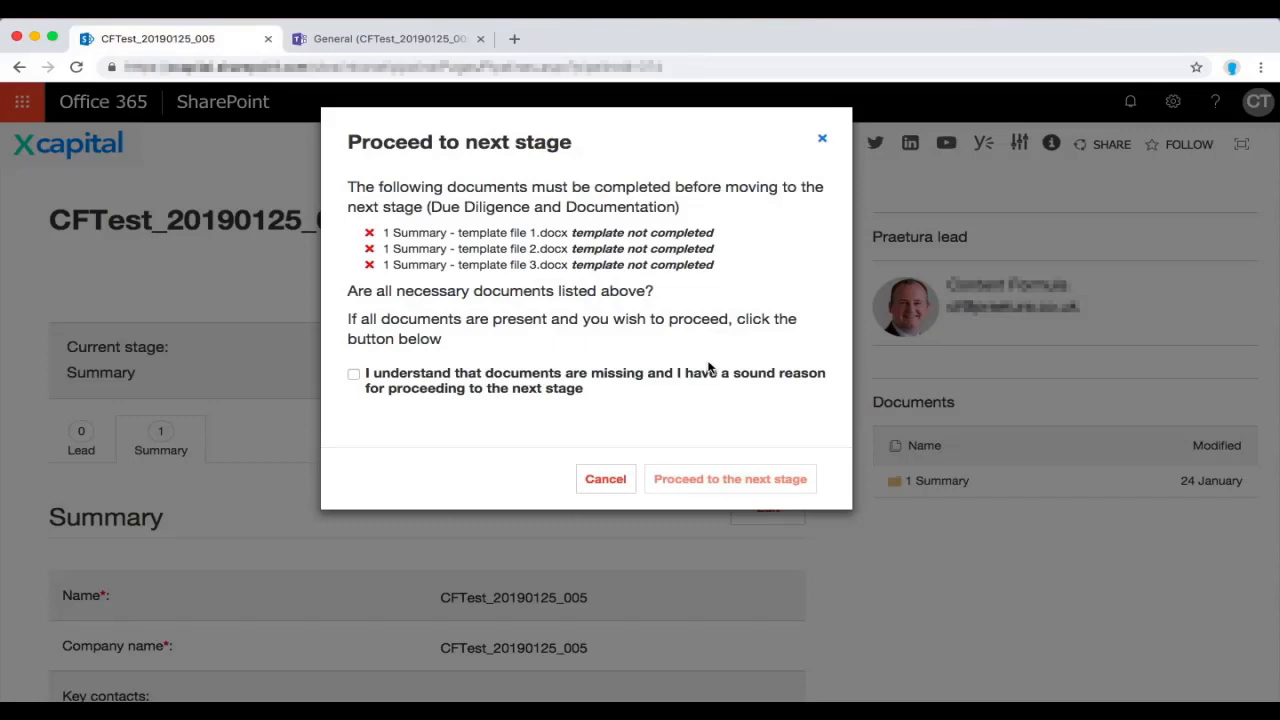
pyautogui.click(353, 374)
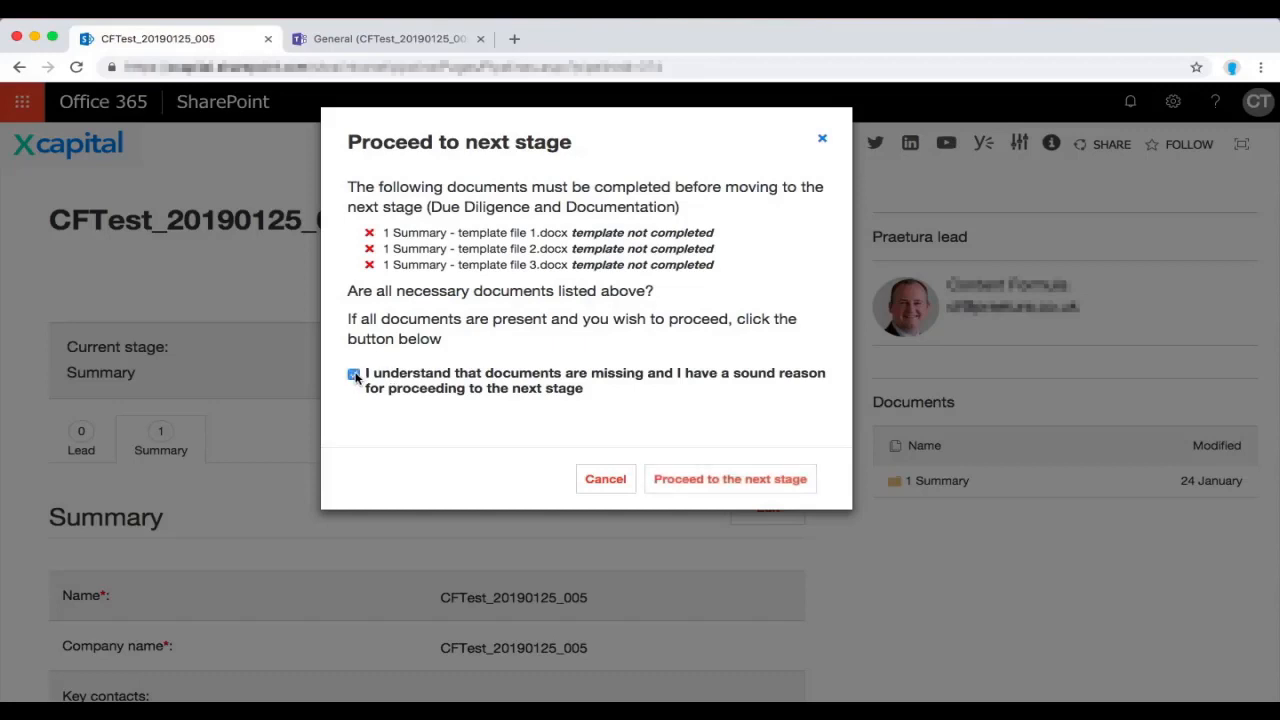
pyautogui.click(730, 479)
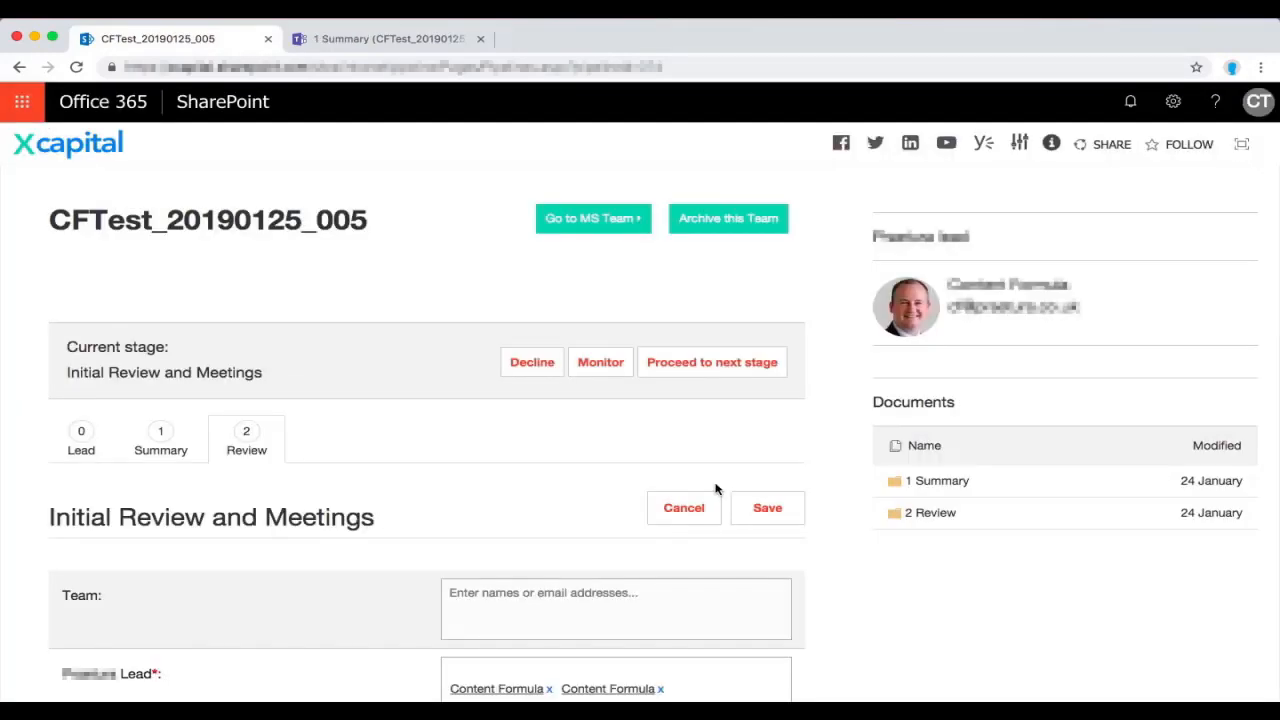
pyautogui.moveTo(273, 440)
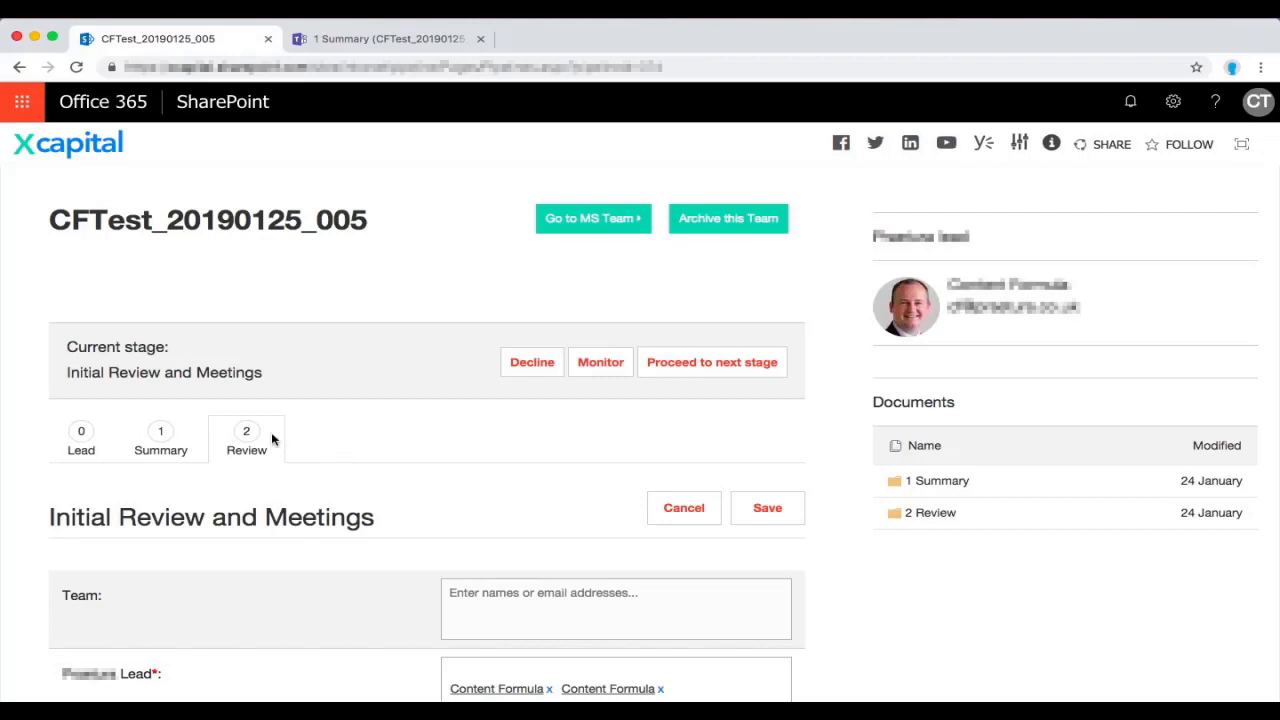
# Look over the Initial Review page and open the 2 Review documents folder
pyautogui.scroll(-3)
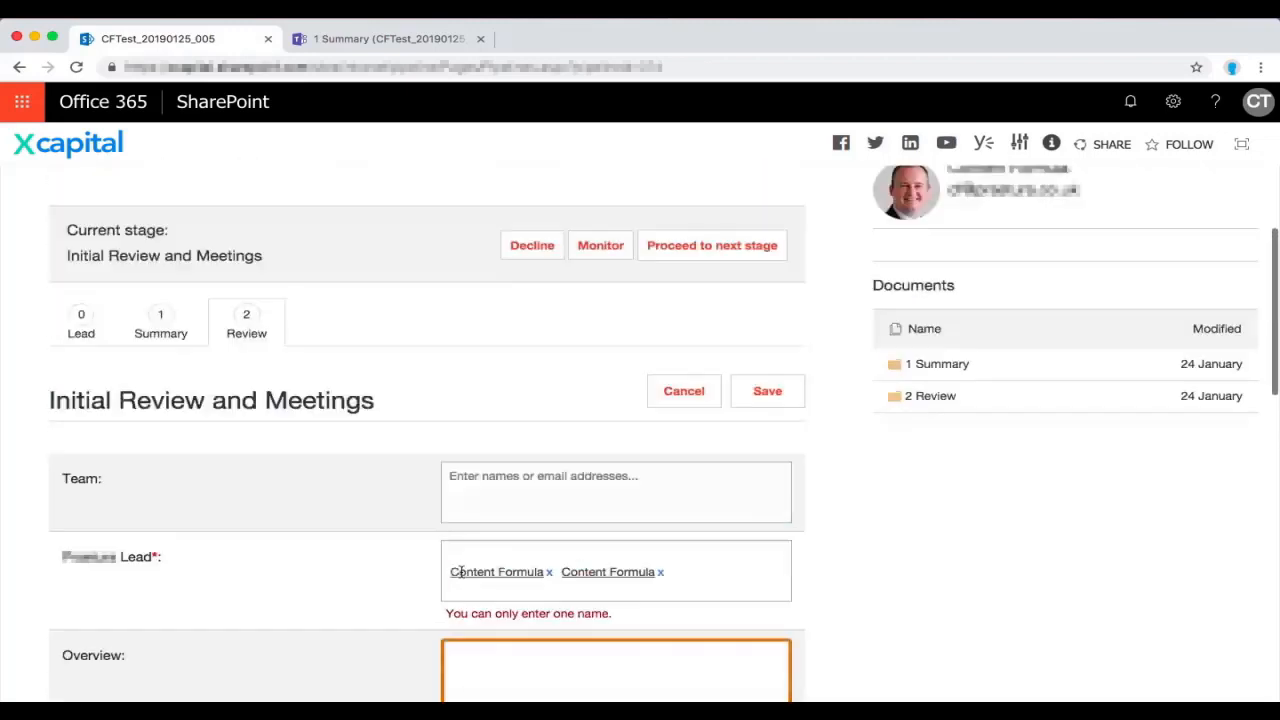
pyautogui.scroll(3)
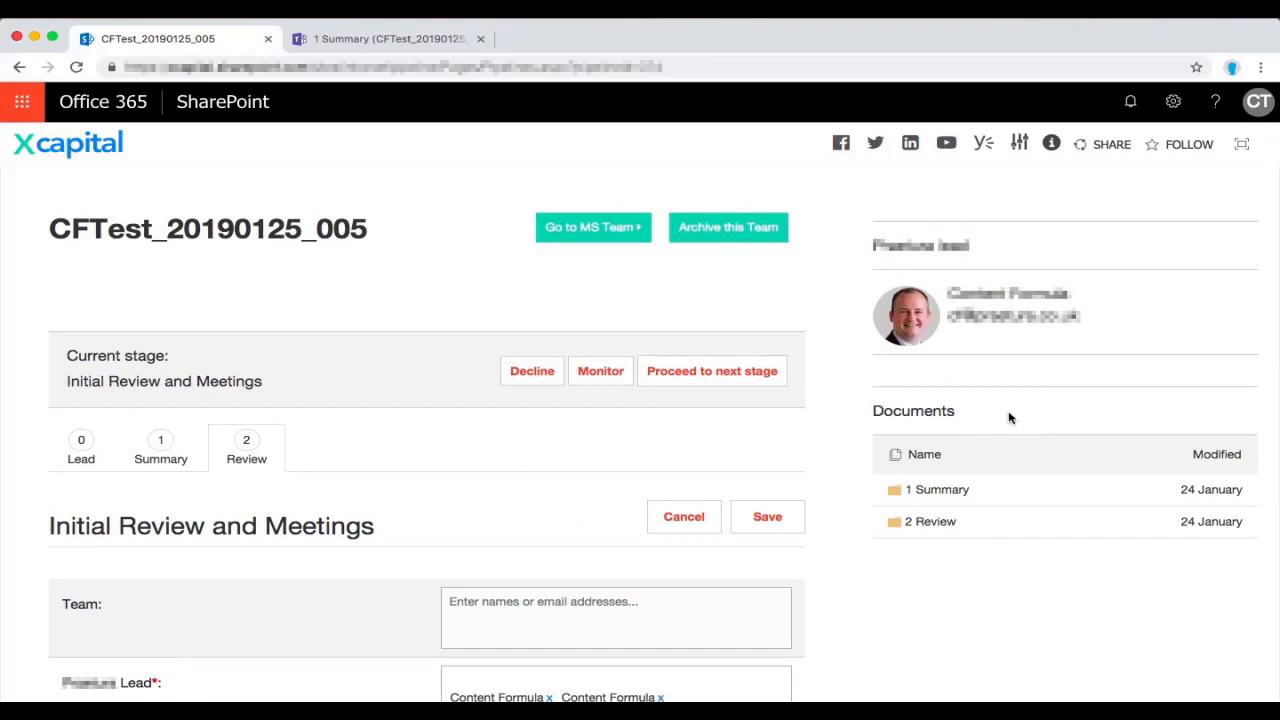
pyautogui.moveTo(903, 490)
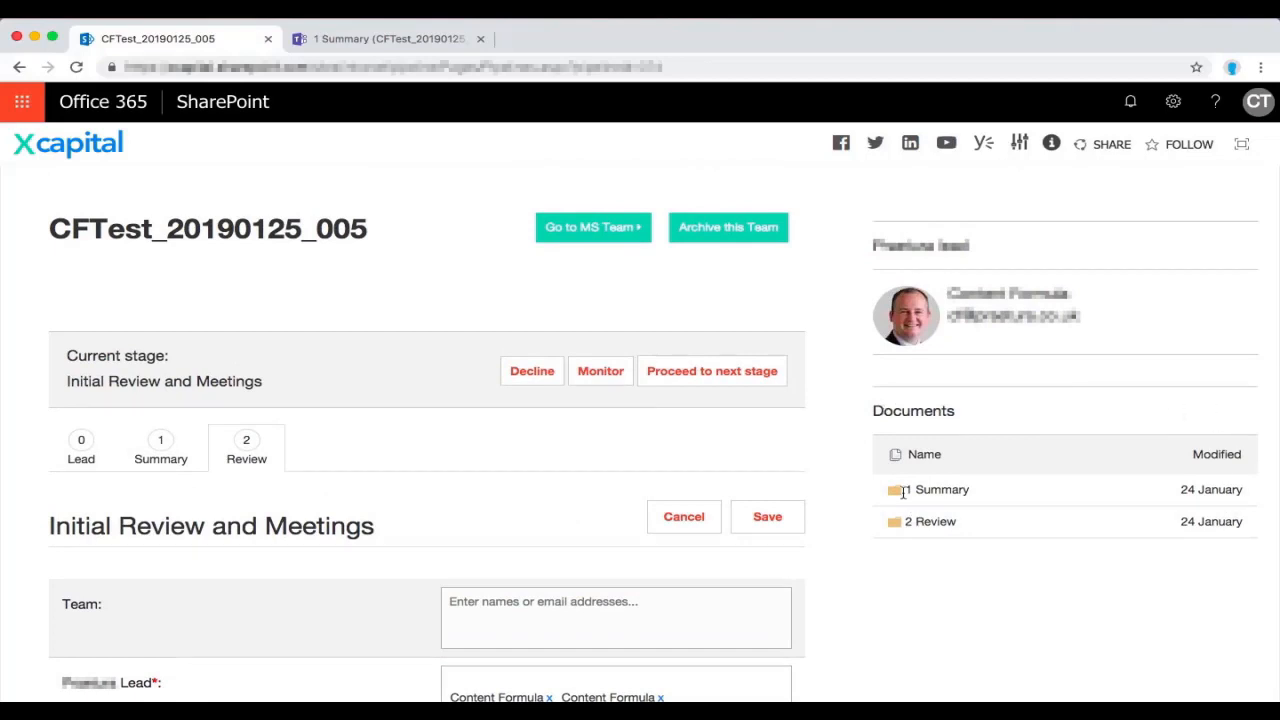
pyautogui.moveTo(930, 521)
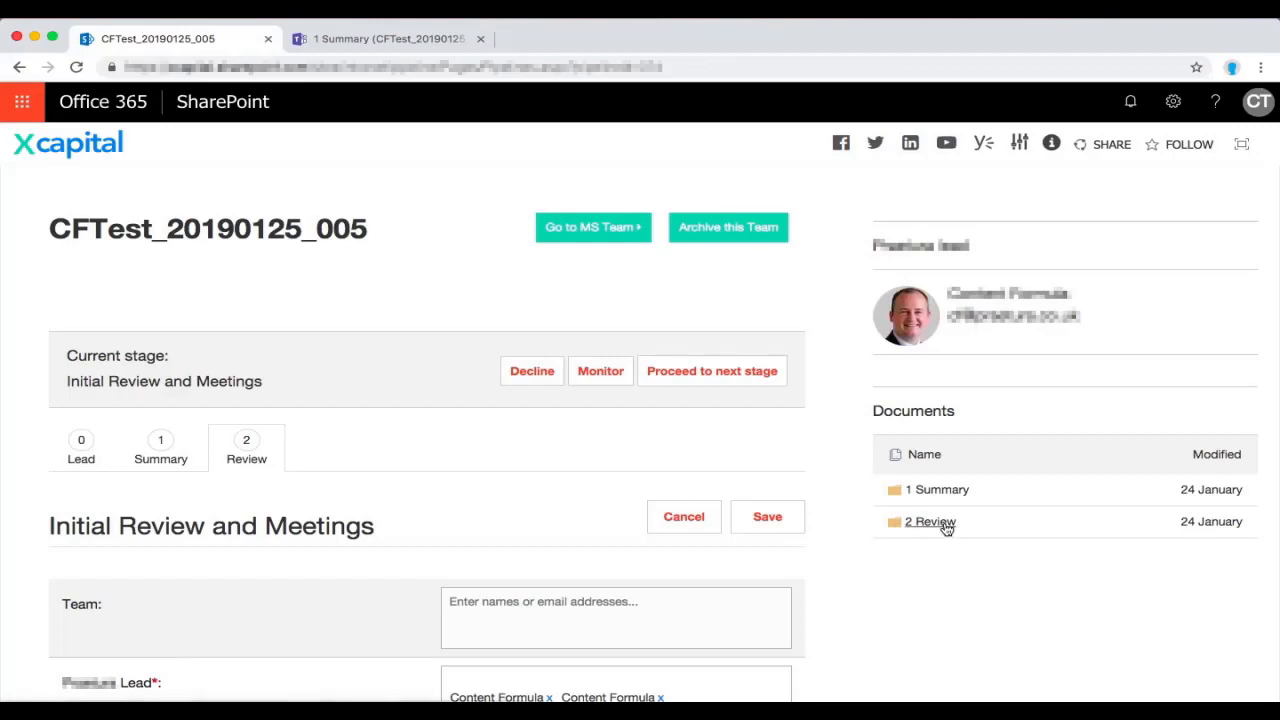
pyautogui.click(930, 521)
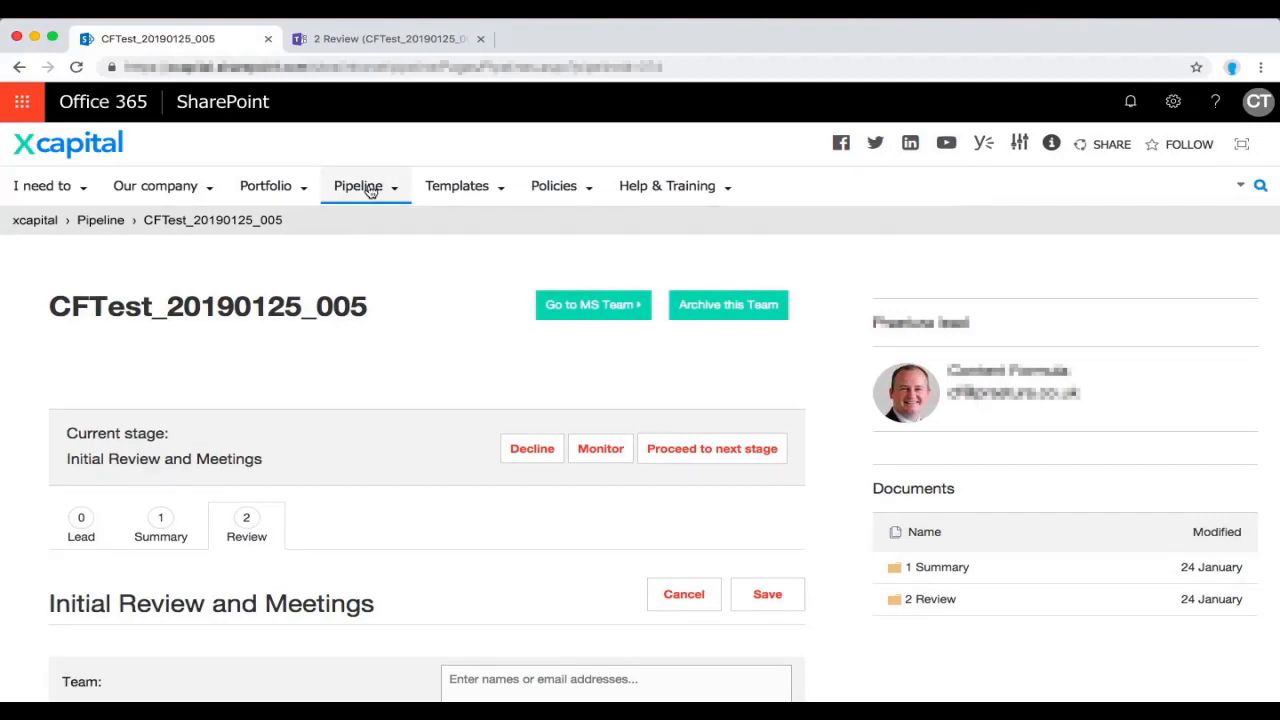
# Show the Pipeline list of all opportunities and scroll through it
pyautogui.click(358, 186)
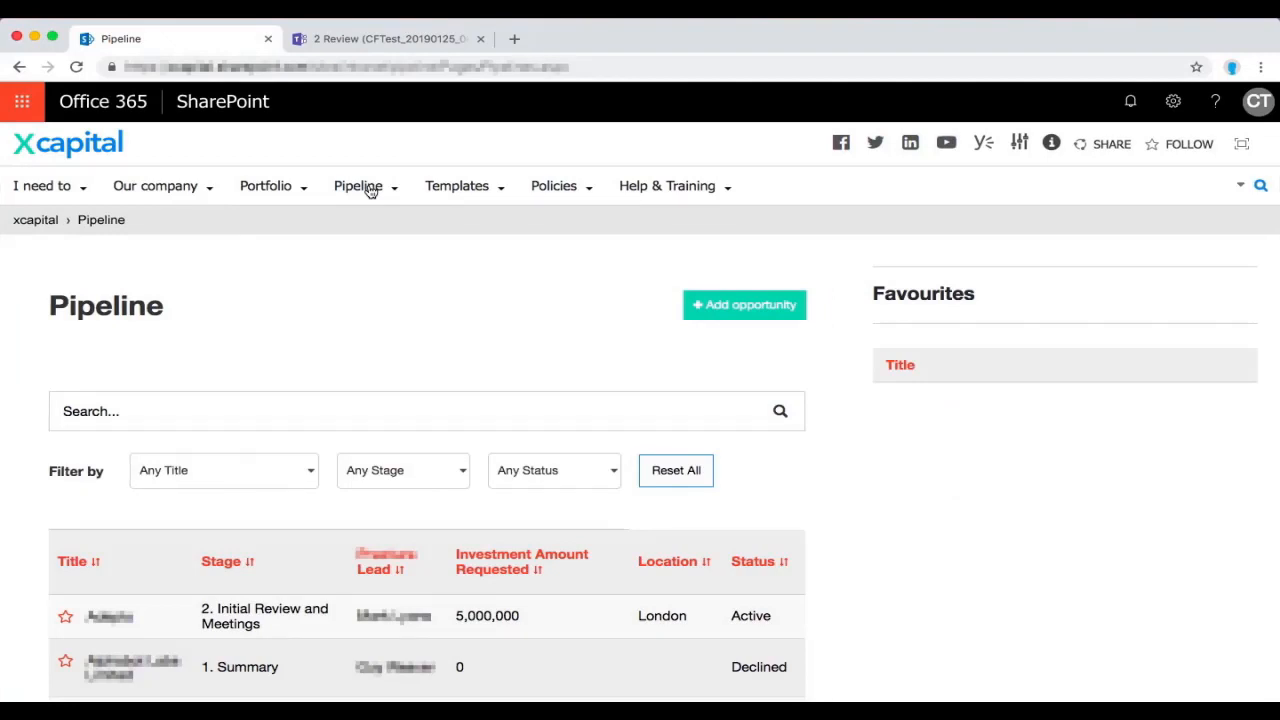
pyautogui.scroll(-3)
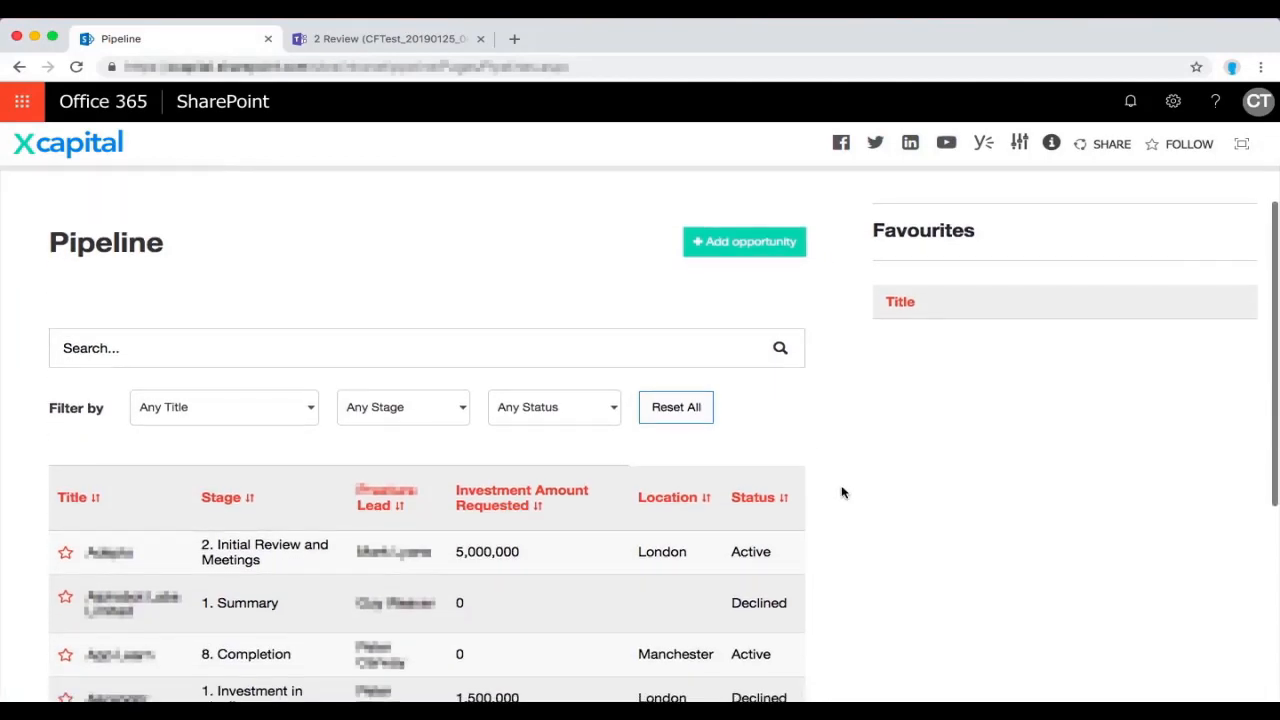